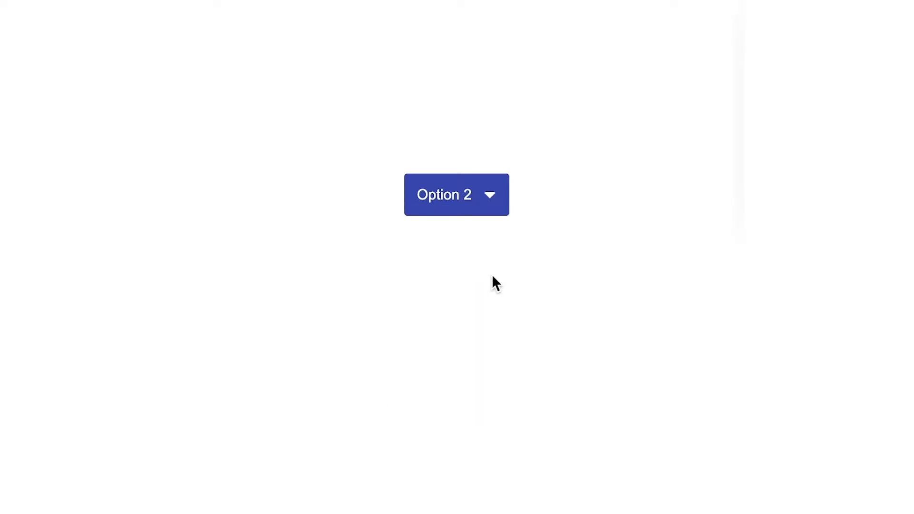
# - Expand the finished dropdown in the preview and choose Option 4 from its menu
pyautogui.click(457, 194)
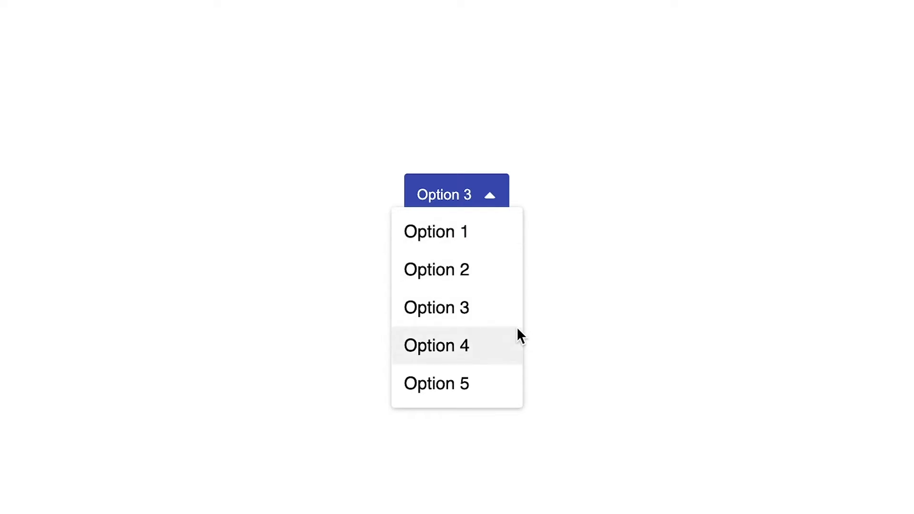
pyautogui.click(437, 345)
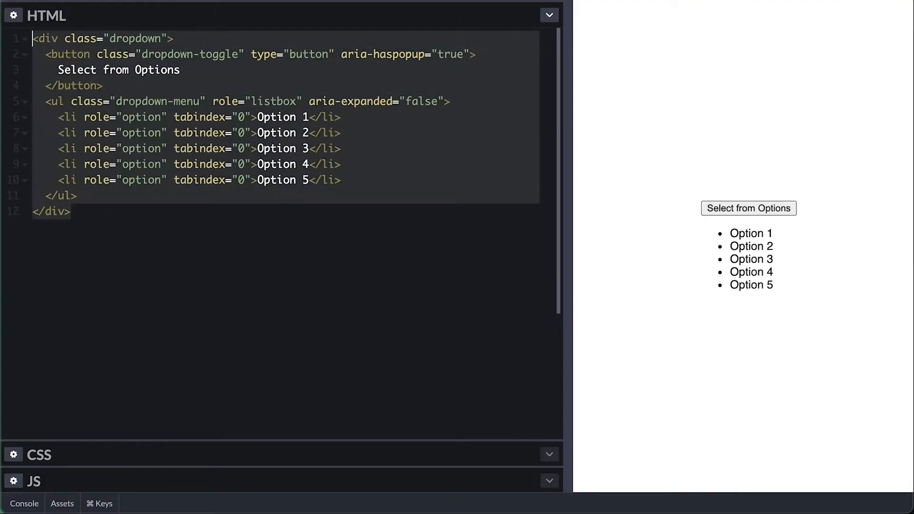
pyautogui.moveTo(427, 169)
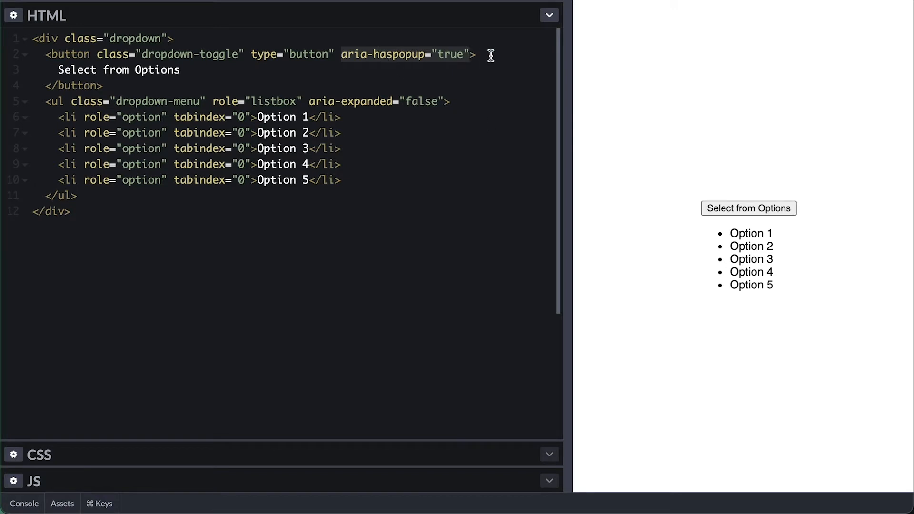
pyautogui.moveTo(477, 63)
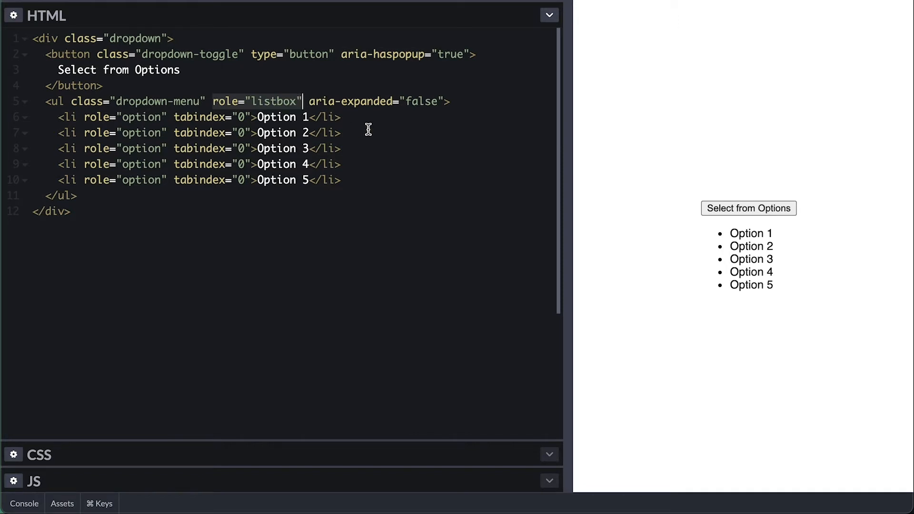
pyautogui.moveTo(355, 124)
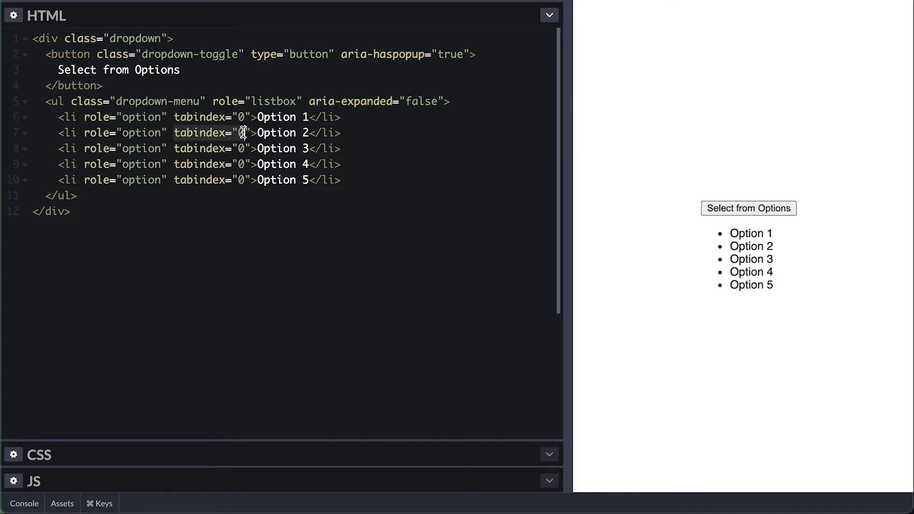
pyautogui.moveTo(256, 148)
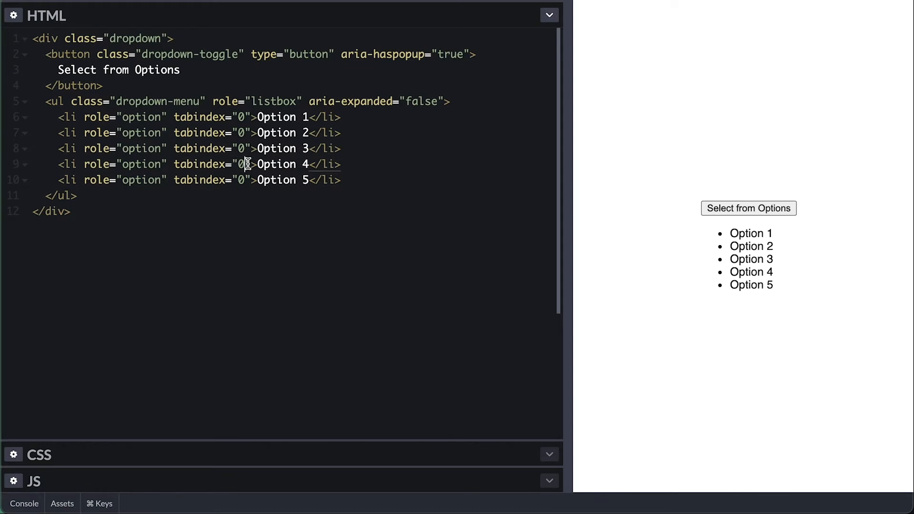
pyautogui.moveTo(131, 456)
pyautogui.write('pos')
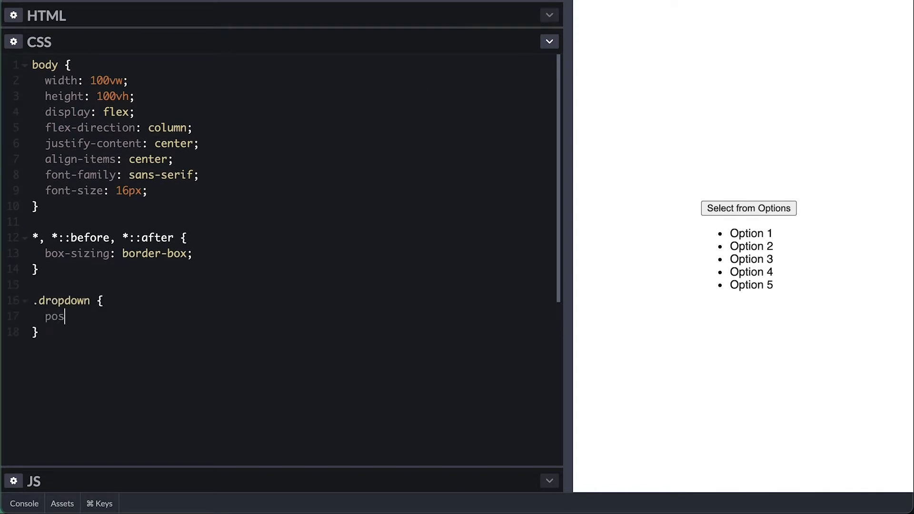
# - Style .dropdown-toggle blue with #fff text, padding 12px 35px 12px 12px, radius 3px, relative, capped width, pointer cursor
pyautogui.write('ition: relative;')
pyautogui.write("color'")
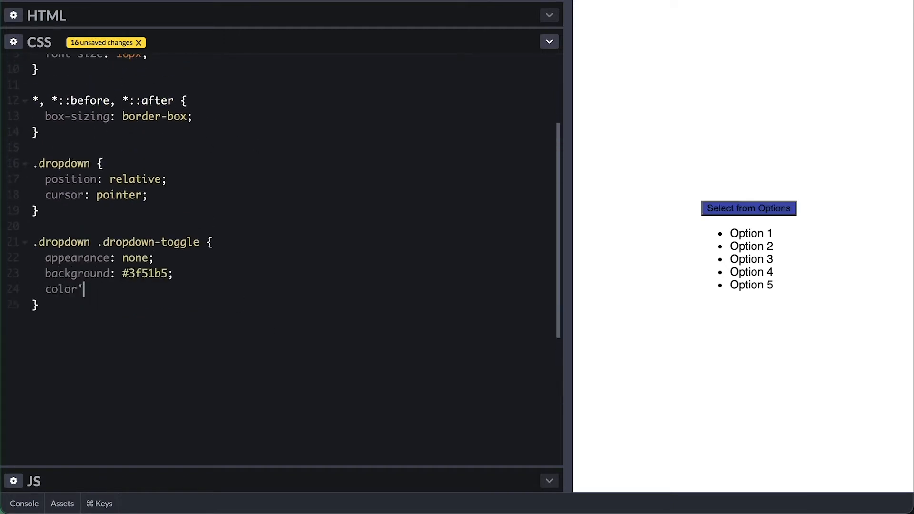
pyautogui.write(': #fff;')
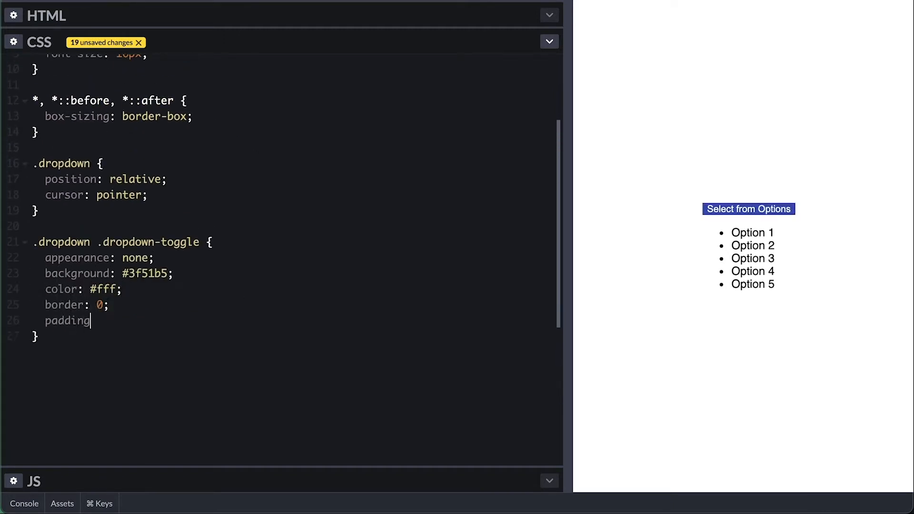
pyautogui.write(': 12px 35px 12px')
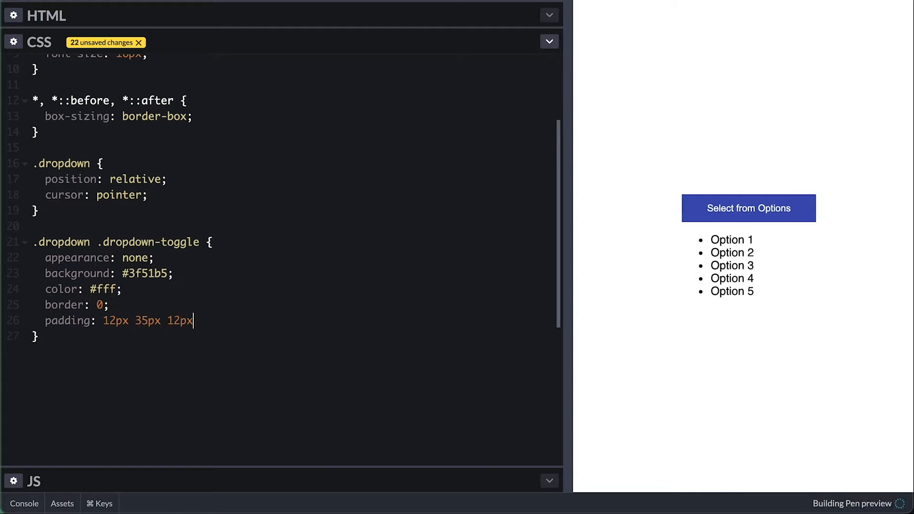
pyautogui.write('12px;')
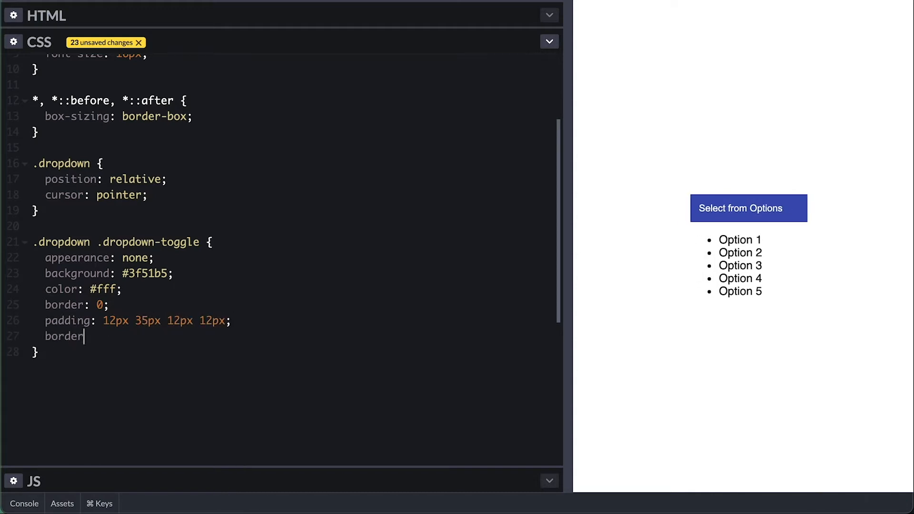
pyautogui.write('-radius: 3px;')
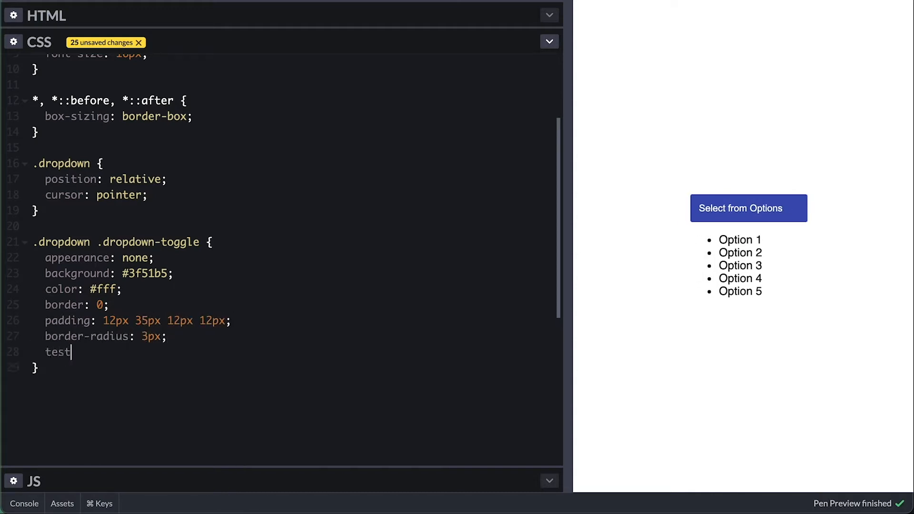
pyautogui.write('position:')
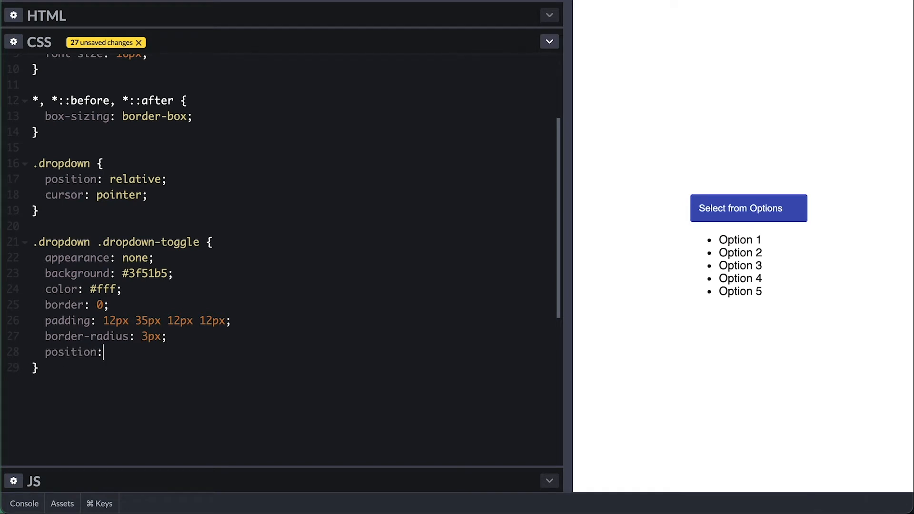
pyautogui.write('relative;')
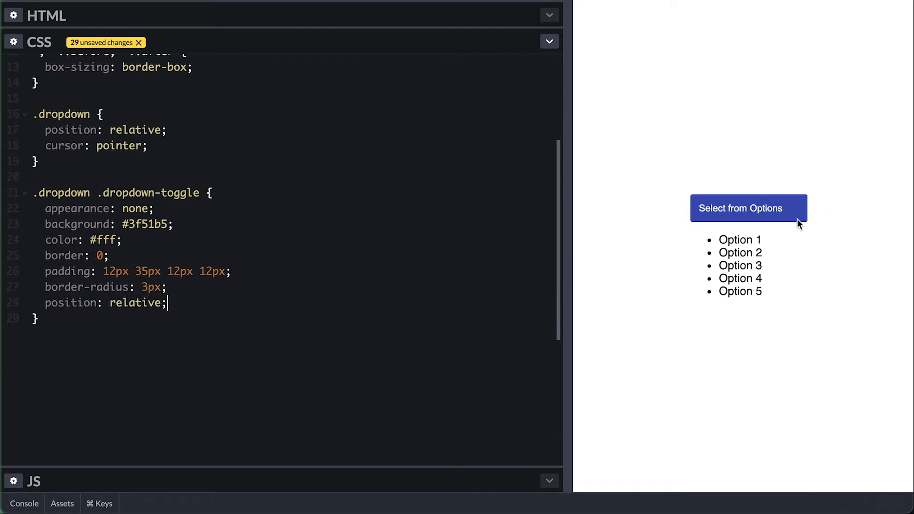
pyautogui.write('max-width: 300px;')
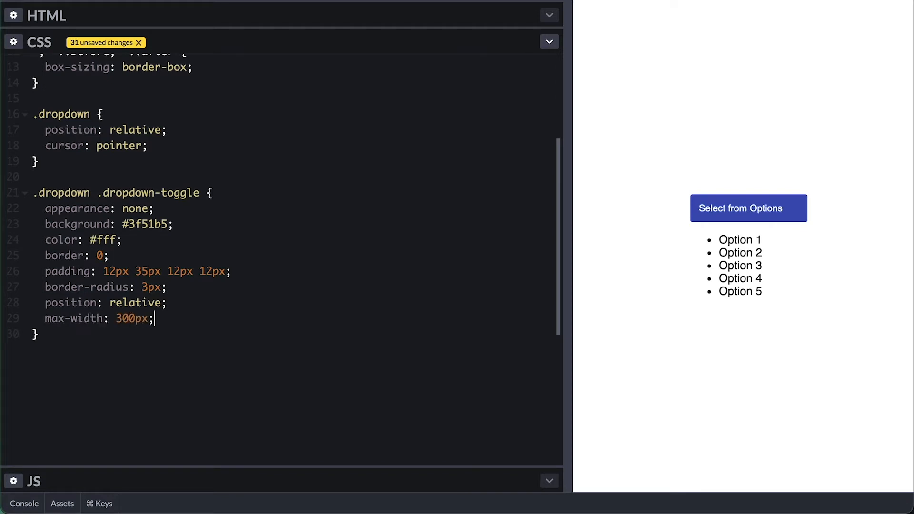
pyautogui.write('outline: none;')
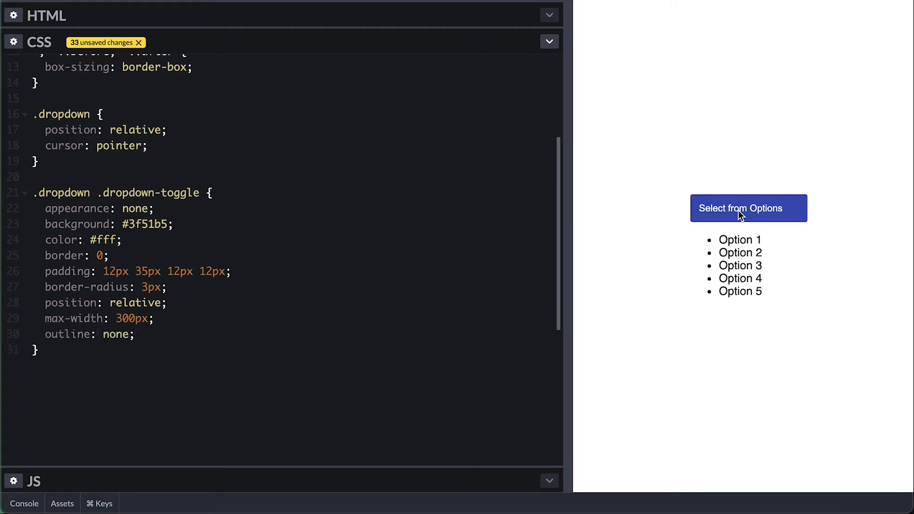
pyautogui.write('cursor: pointer;')
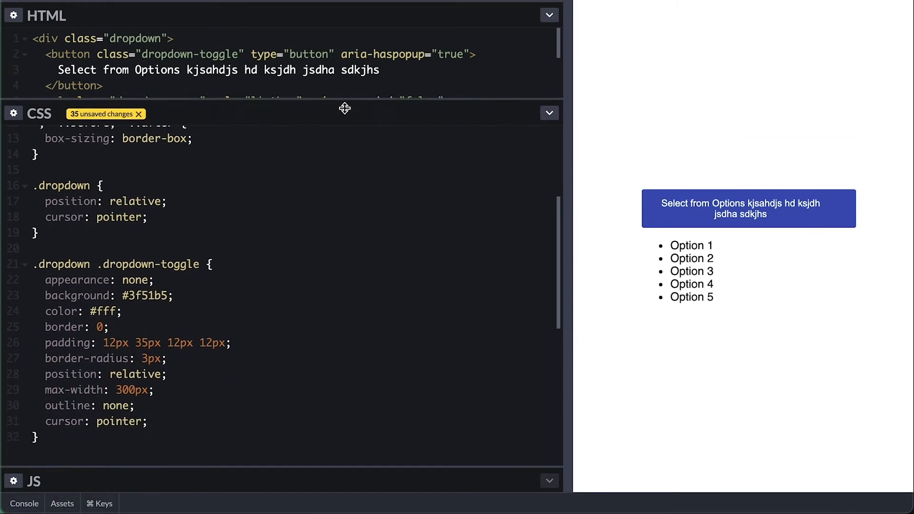
# - Make long toggle labels truncate: overflow hidden, text-overflow ellipsis, white-space nowrap
pyautogui.write('overfl')
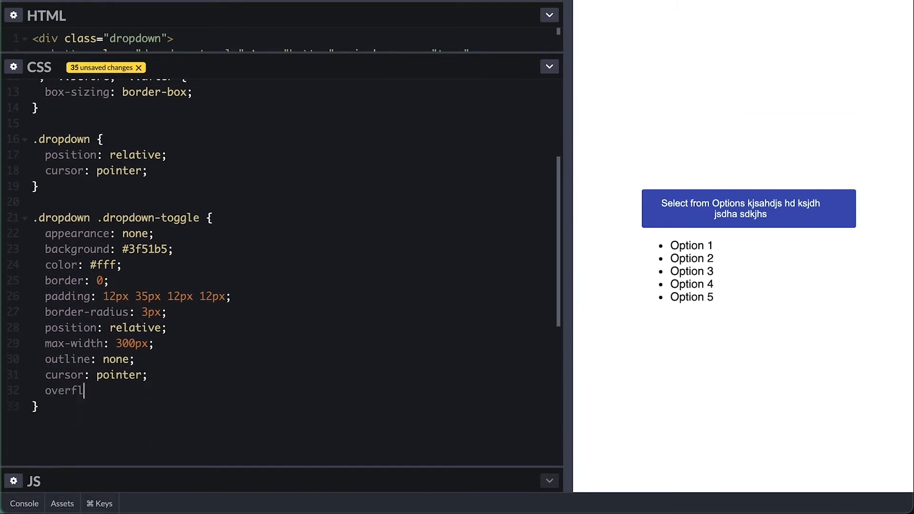
pyautogui.write('ow: hidden;')
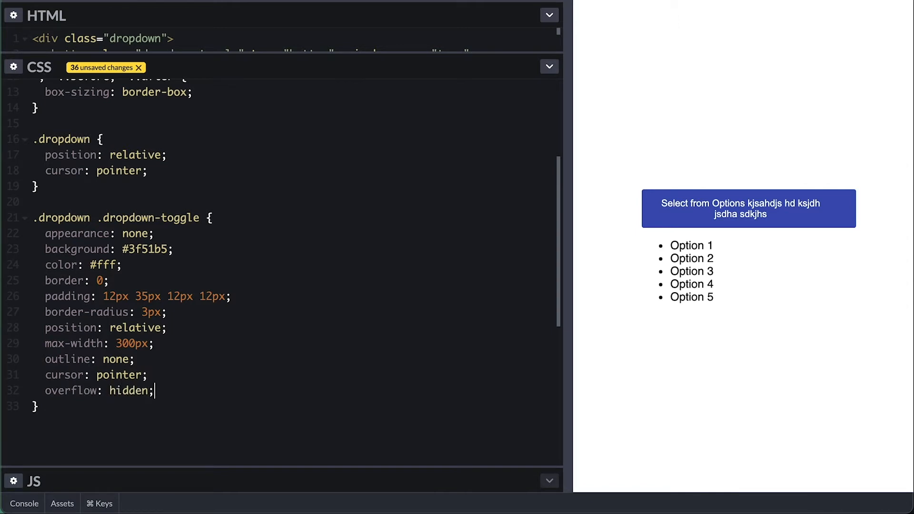
pyautogui.write('text-overflow: ellipsis')
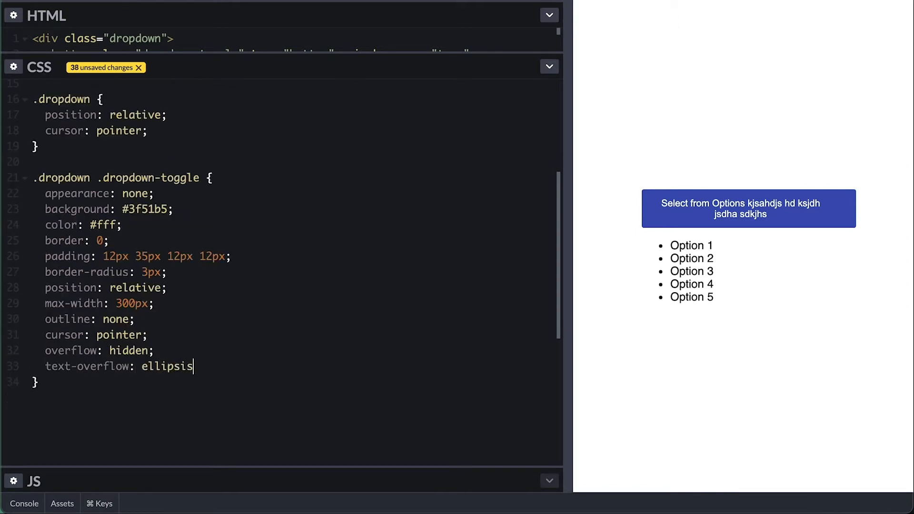
pyautogui.write('white-space: nowrap;')
pyautogui.click(130, 303)
pyautogui.write('2')
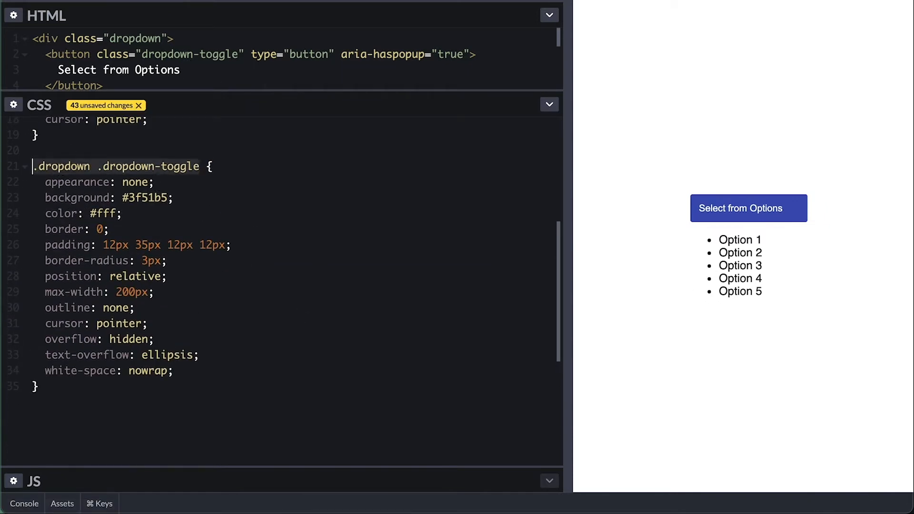
# - Add a .dropdown-toggle::after caret from 6px borders, border-top-color inherit, absolutely placed and vertically centred with translate -50%
pyautogui.write('.dropdown .dropdown-toggle::after {')
pyautogui.write('b')
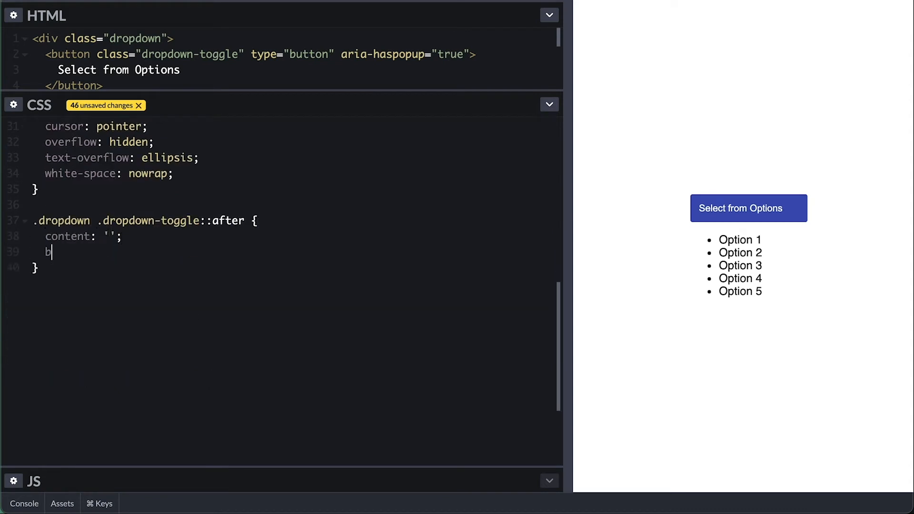
pyautogui.write('order-width: 6px;')
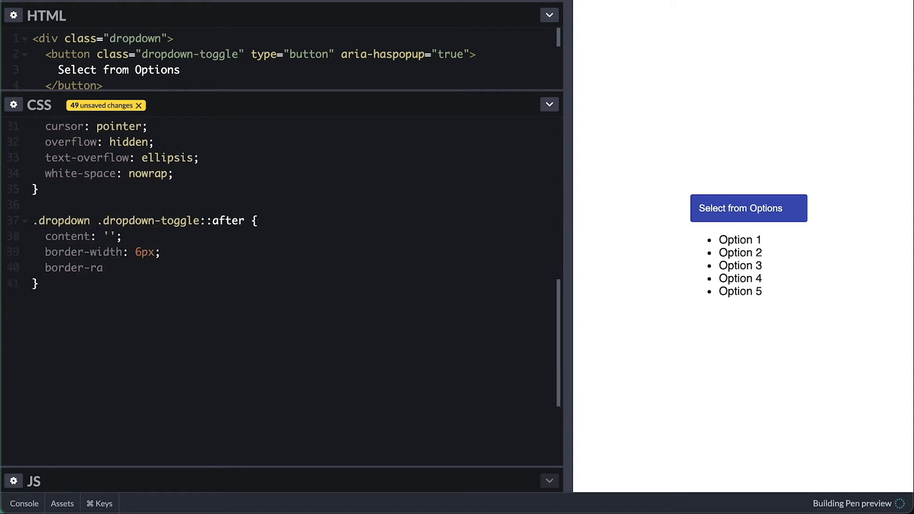
pyautogui.write('border-radius: 3px;')
pyautogui.click(293, 331)
pyautogui.write('right: 12px;')
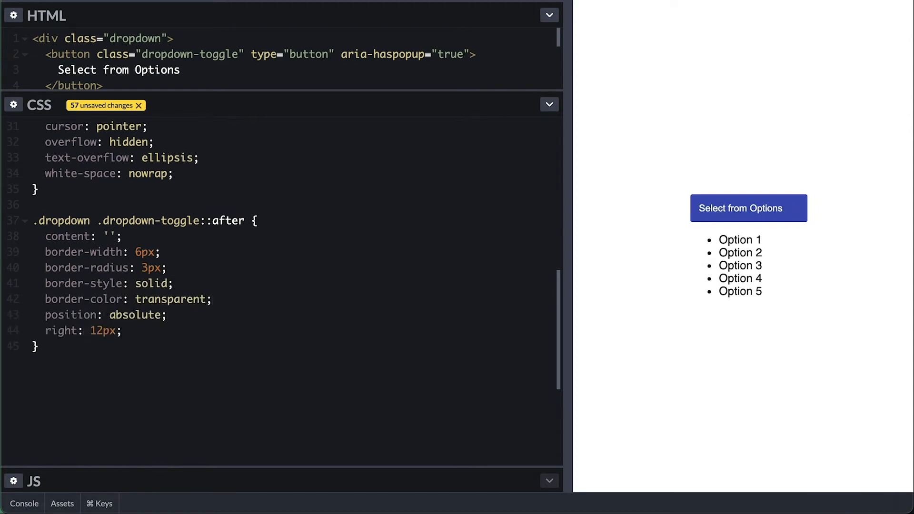
pyautogui.write('top:')
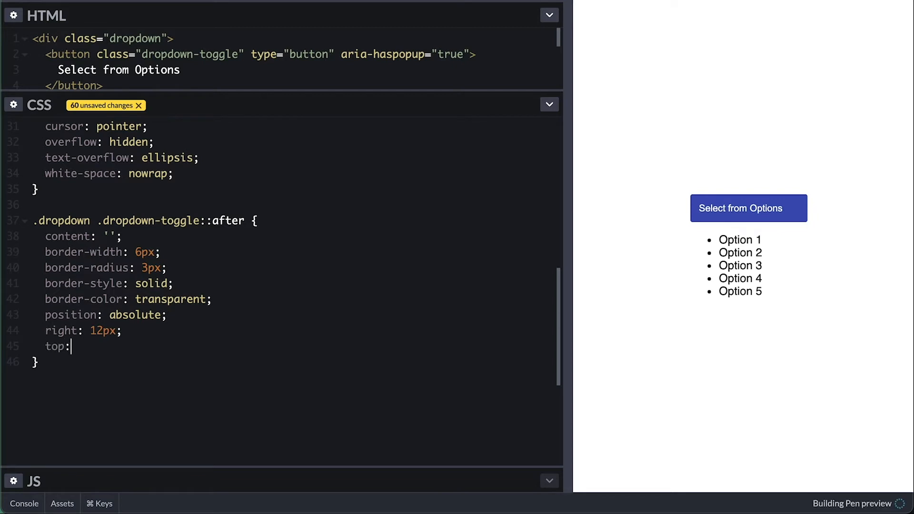
pyautogui.write('calc(4')
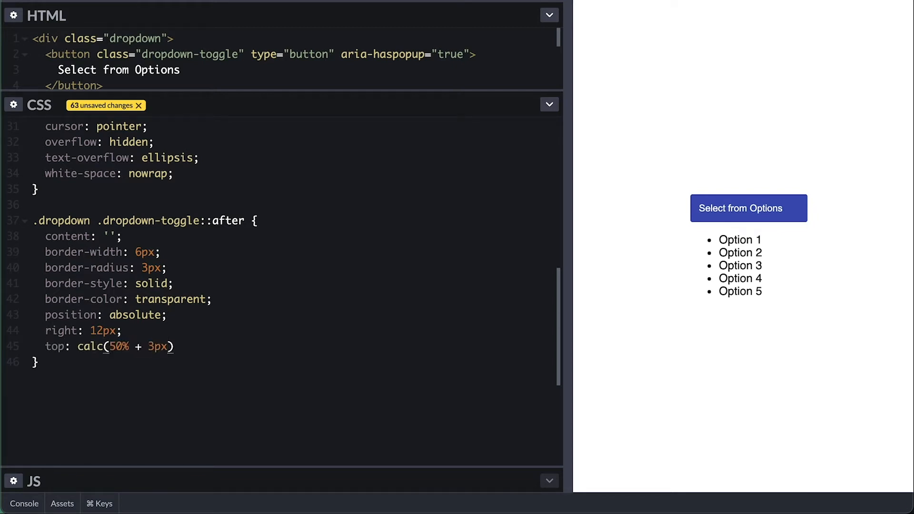
pyautogui.write('transform: translateY(')
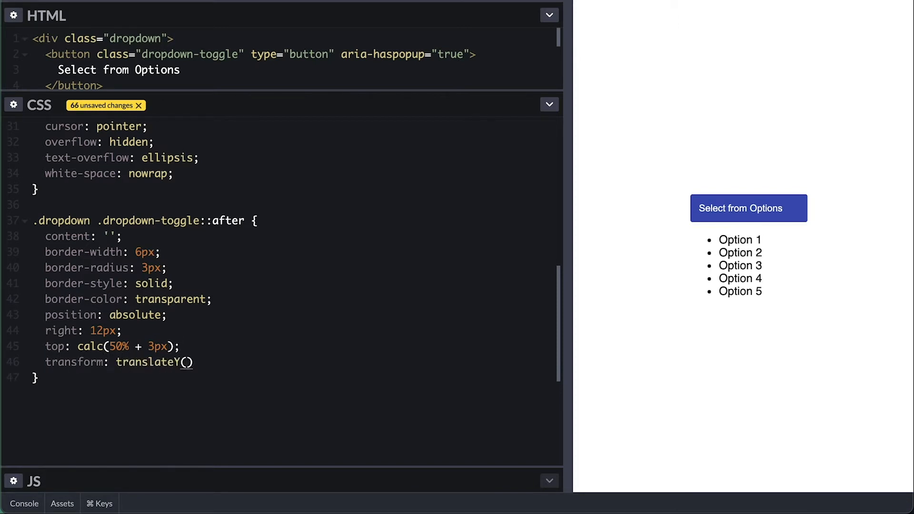
pyautogui.write('-50%')
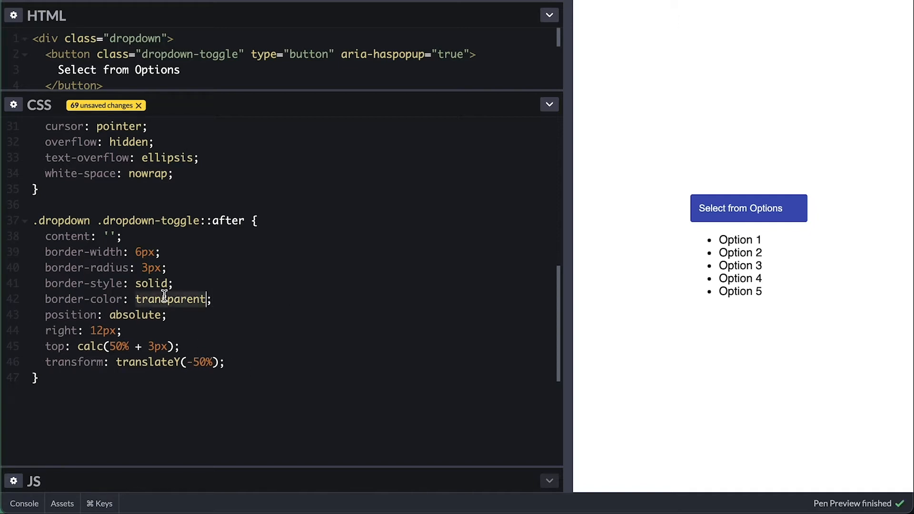
pyautogui.write('inherit')
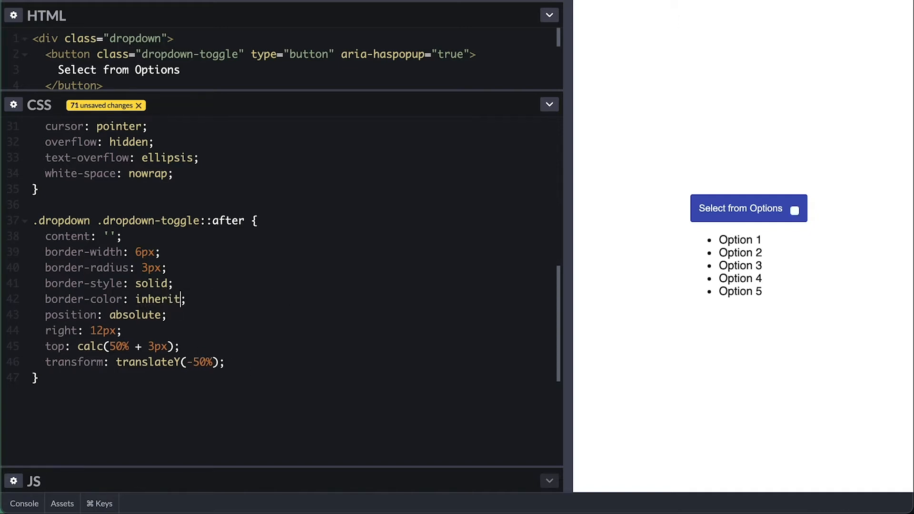
pyautogui.click(169, 315)
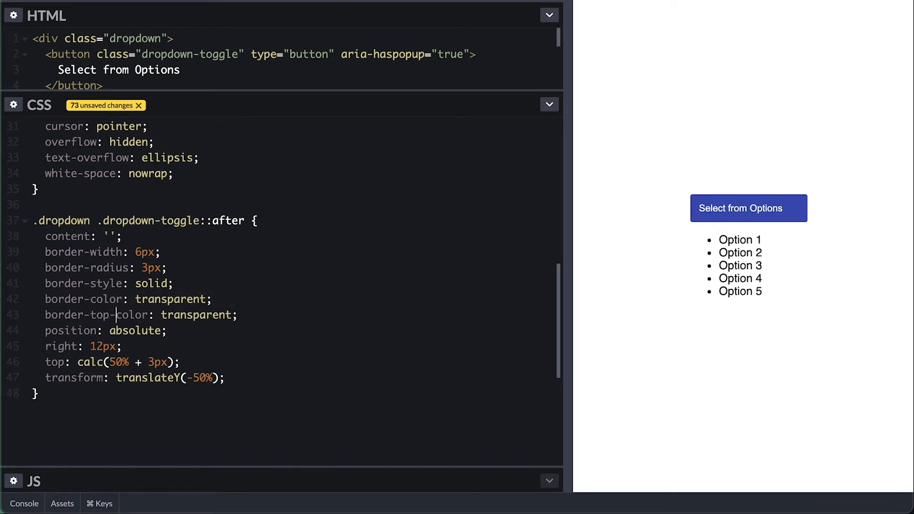
pyautogui.write('inherit')
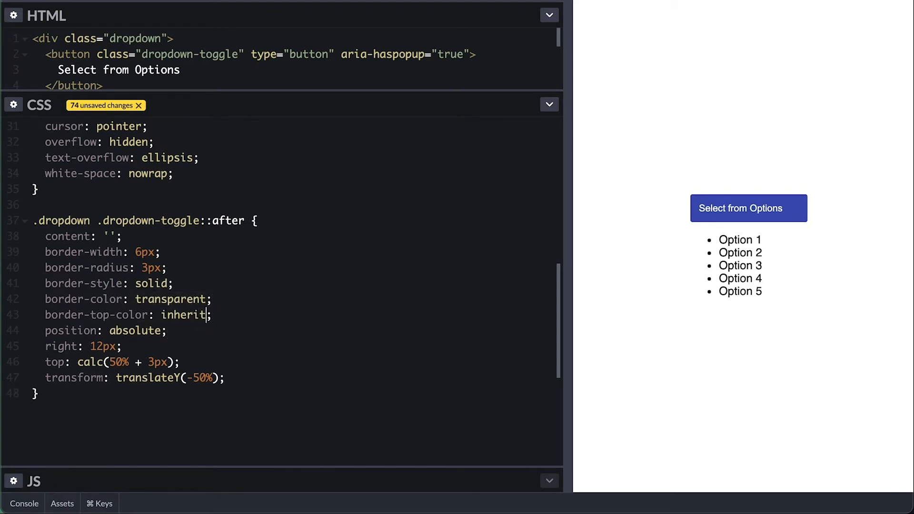
# - Inspect the preview button in DevTools and add an 'active' class to confirm the caret flips upward
pyautogui.rightClick(748, 208)
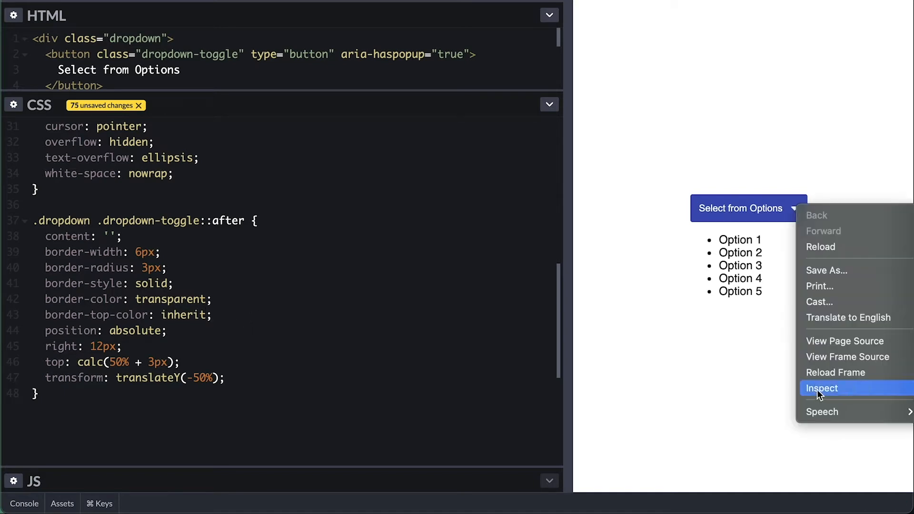
pyautogui.click(821, 388)
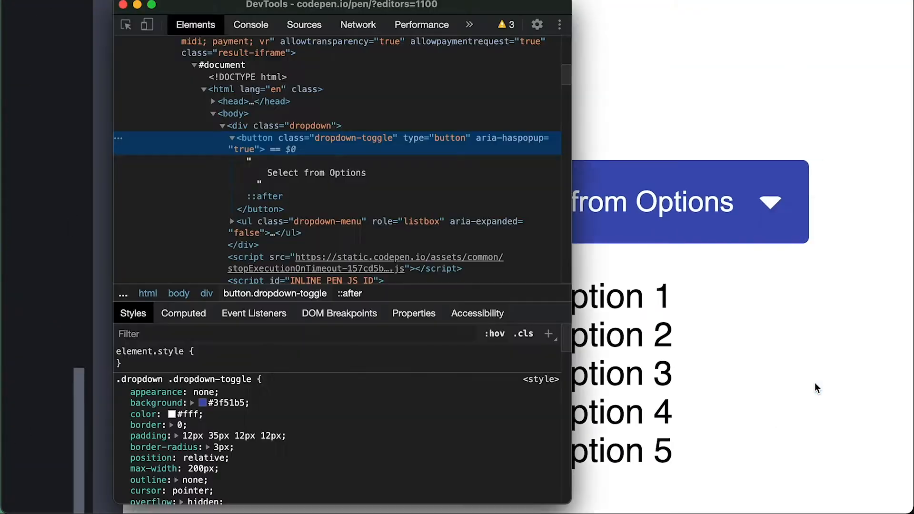
pyautogui.click(267, 196)
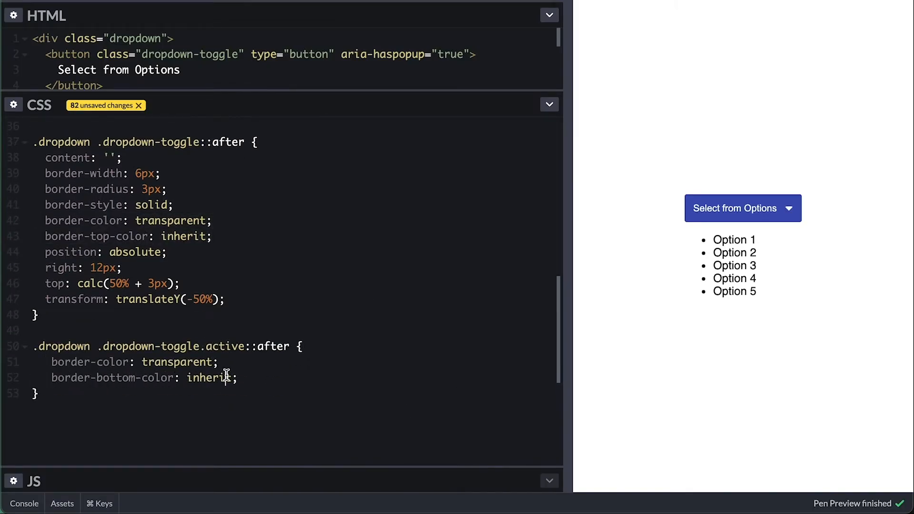
pyautogui.press('enter')
pyautogui.write('top: calc(')
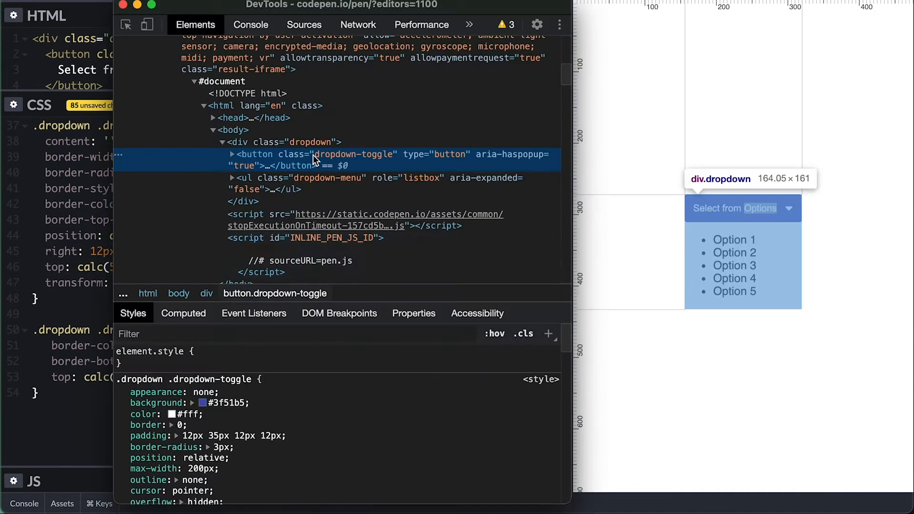
pyautogui.click(523, 333)
pyautogui.write('active')
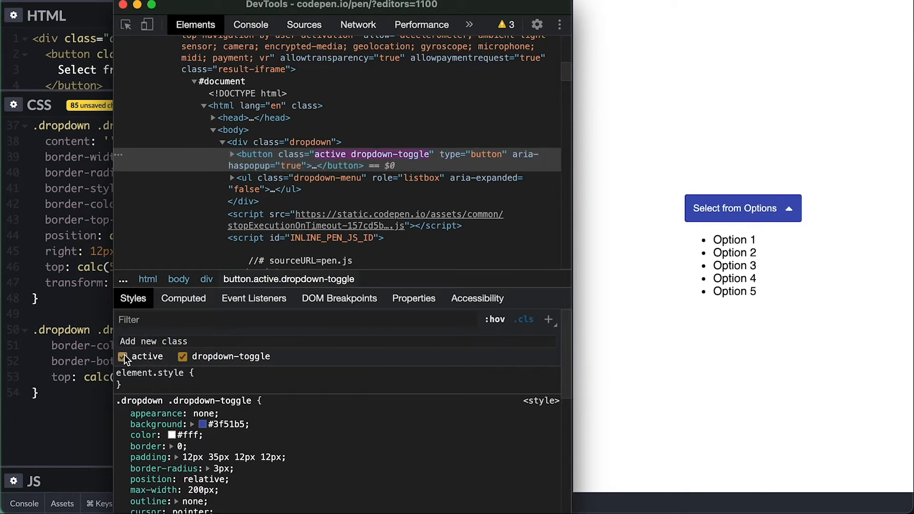
pyautogui.click(124, 356)
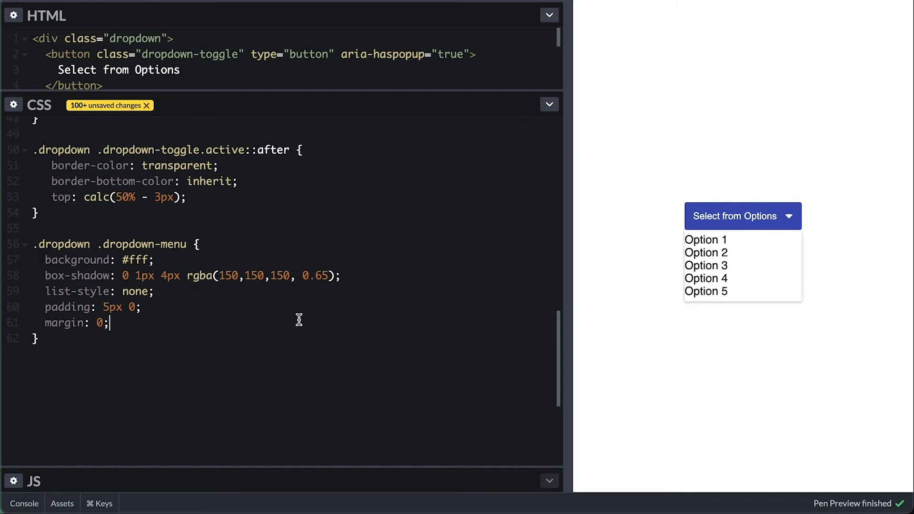
# - Give .dropdown-menu a width of calc(100% + 24px), border-radius 3px and z-index 10
pyautogui.write('max-width: 220px;')
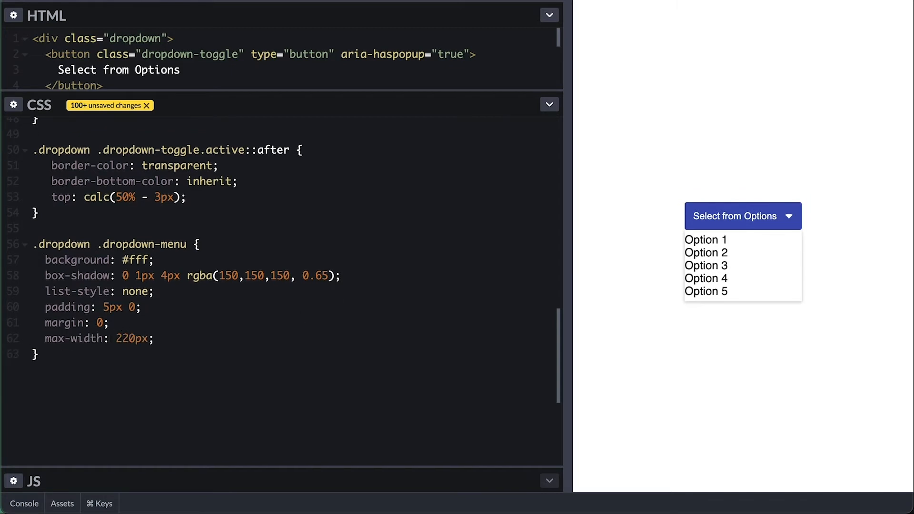
pyautogui.write('width: cal')
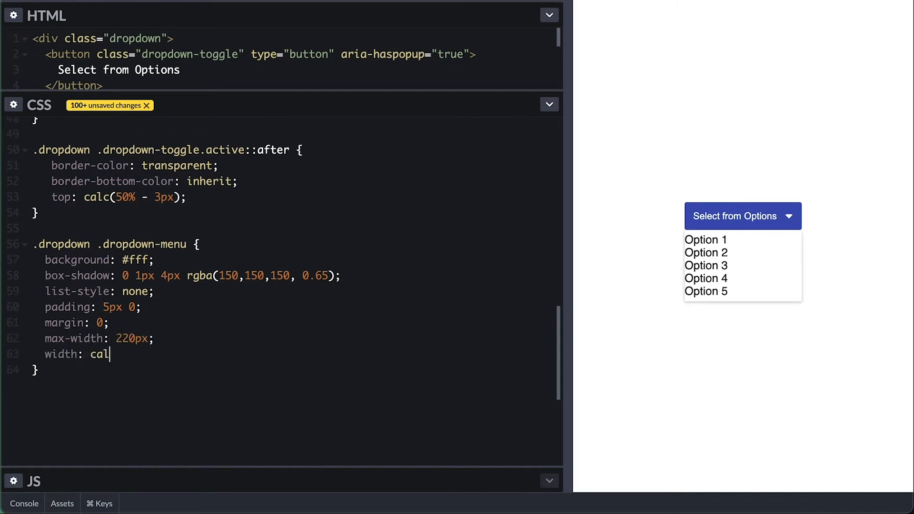
pyautogui.write('c(100%)')
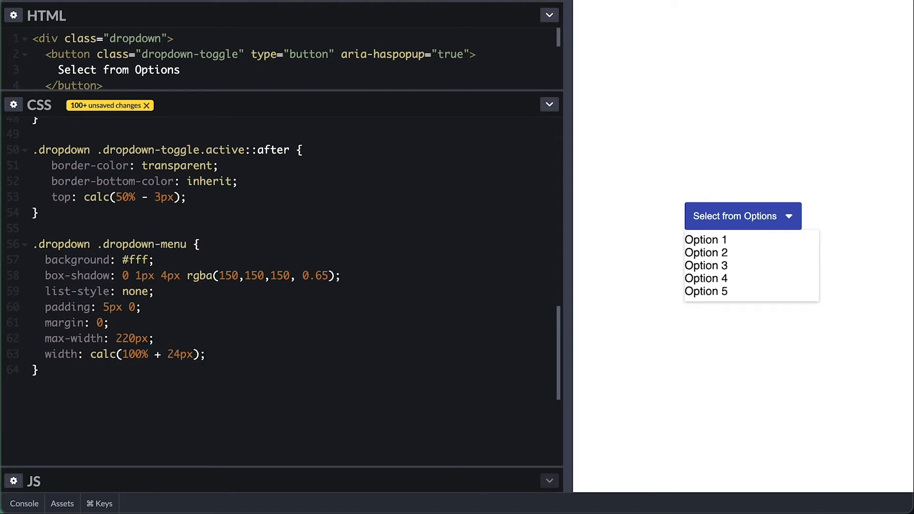
pyautogui.write('border-radius: 3px;')
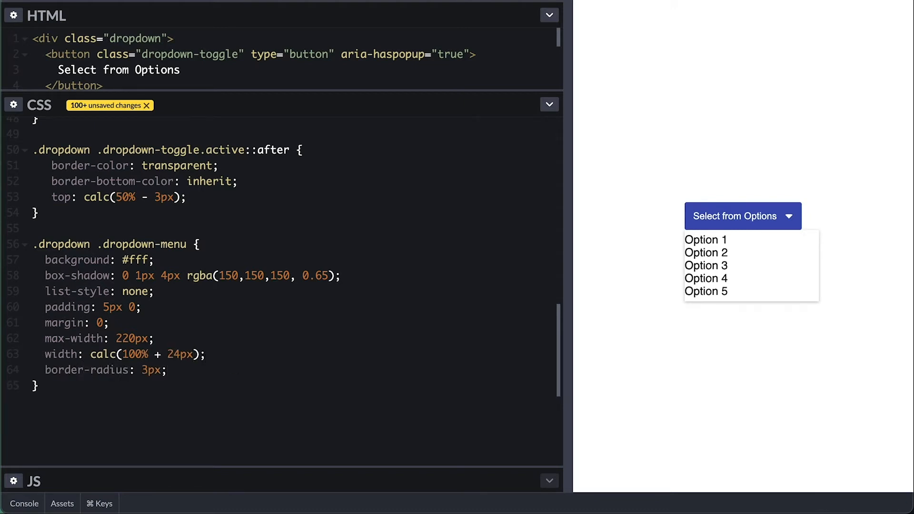
pyautogui.write('z-index: 10;')
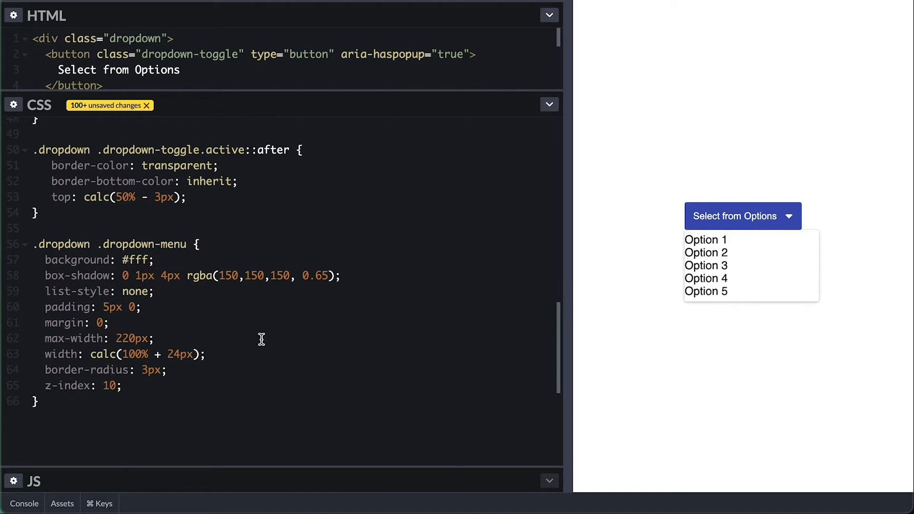
pyautogui.scroll(3)
pyautogui.write('3')
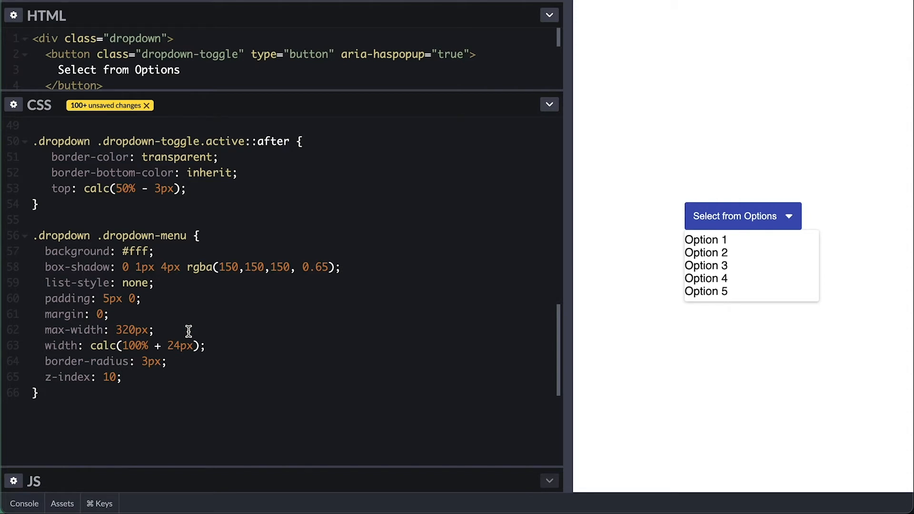
# - Position the menu absolutely at left 50%, top 80%, centred with translateX(-50%)
pyautogui.write('position: absolute;')
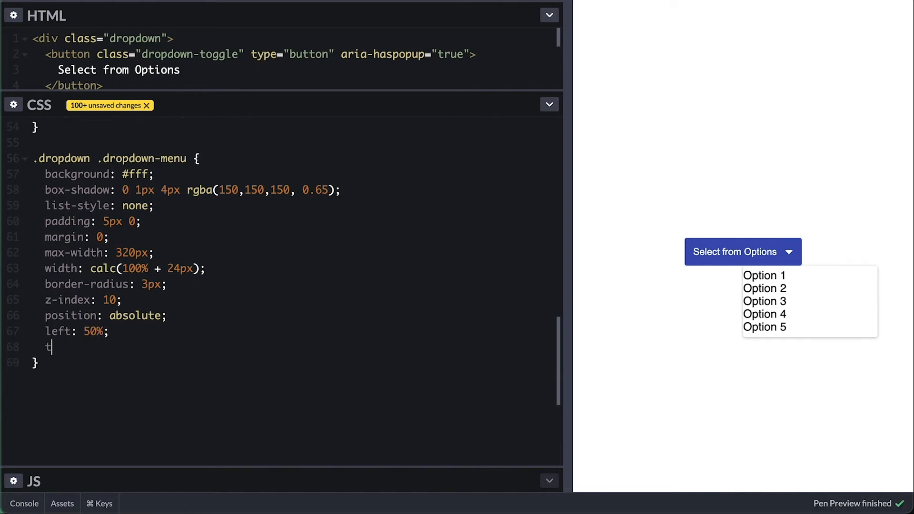
pyautogui.write('op: 80%;')
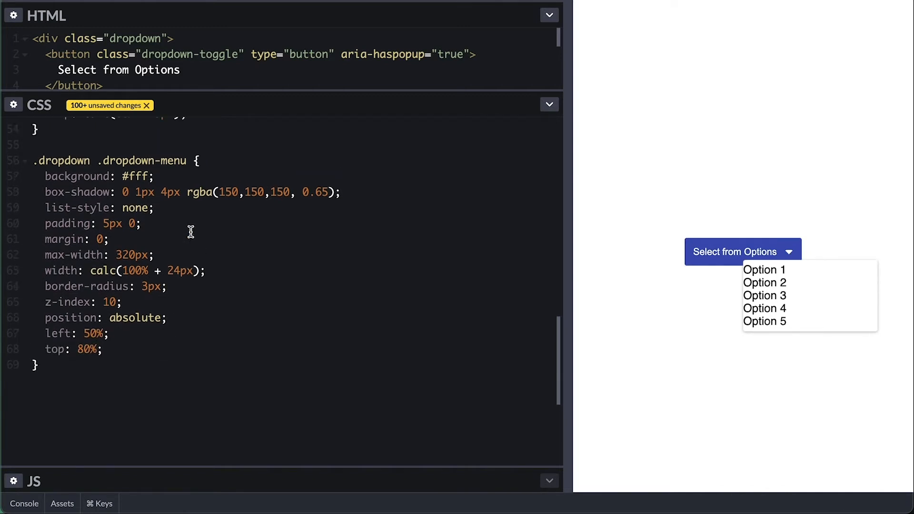
pyautogui.write('transform:')
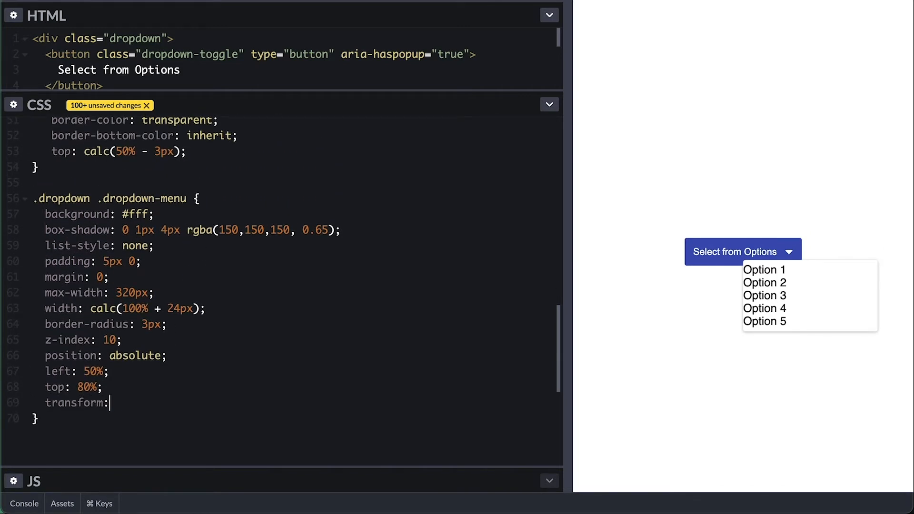
pyautogui.write('translateX(-50%);')
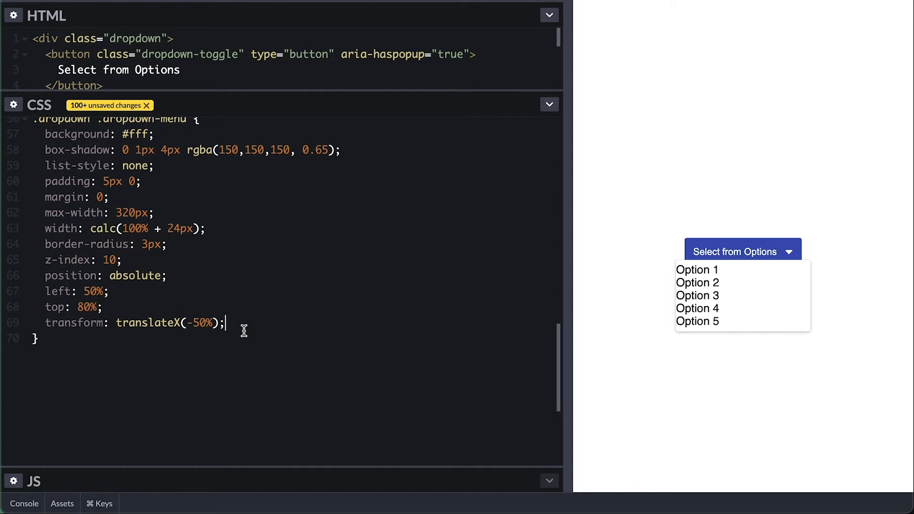
# - Cap the menu at max-height 200px with overflow auto so it scrolls
pyautogui.write('max')
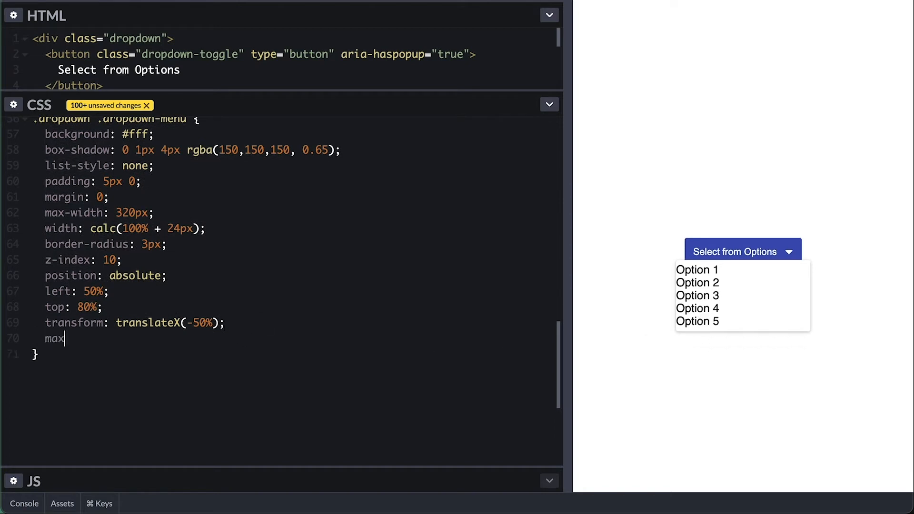
pyautogui.write('-height: 100px;')
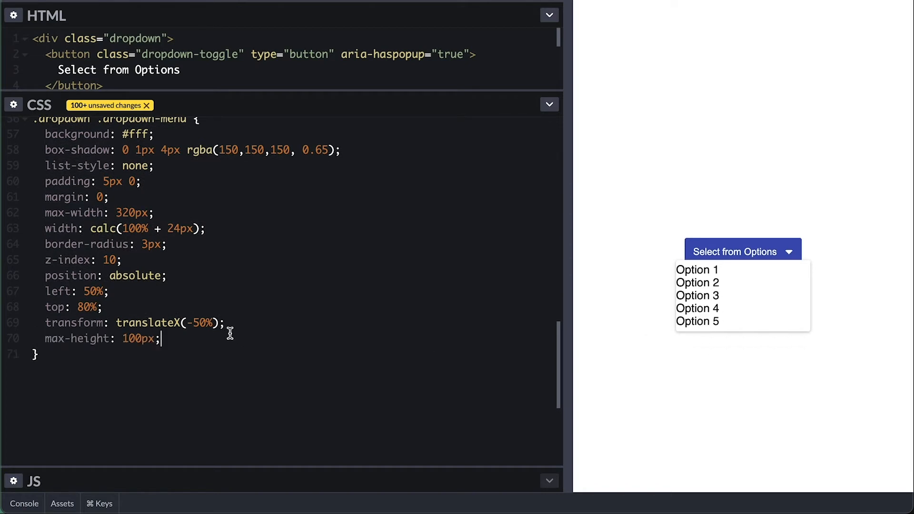
pyautogui.write('50px')
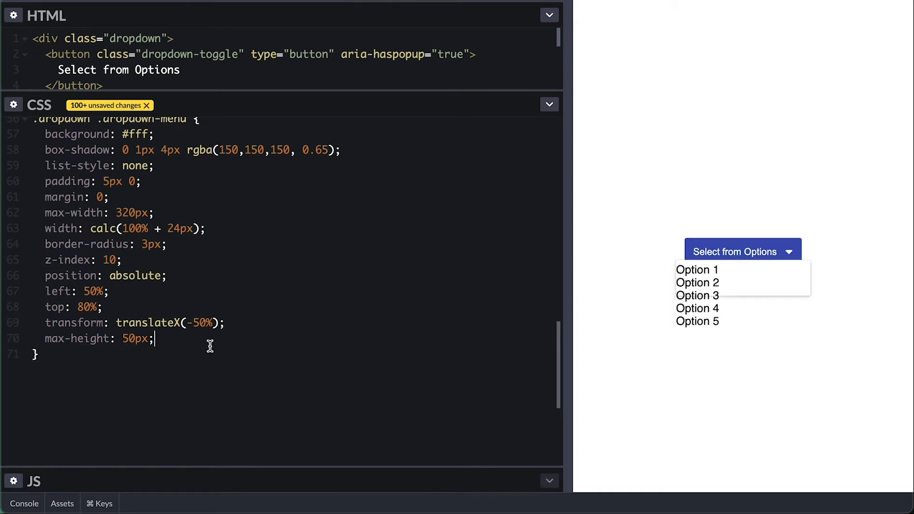
pyautogui.write('overflow: hidden;')
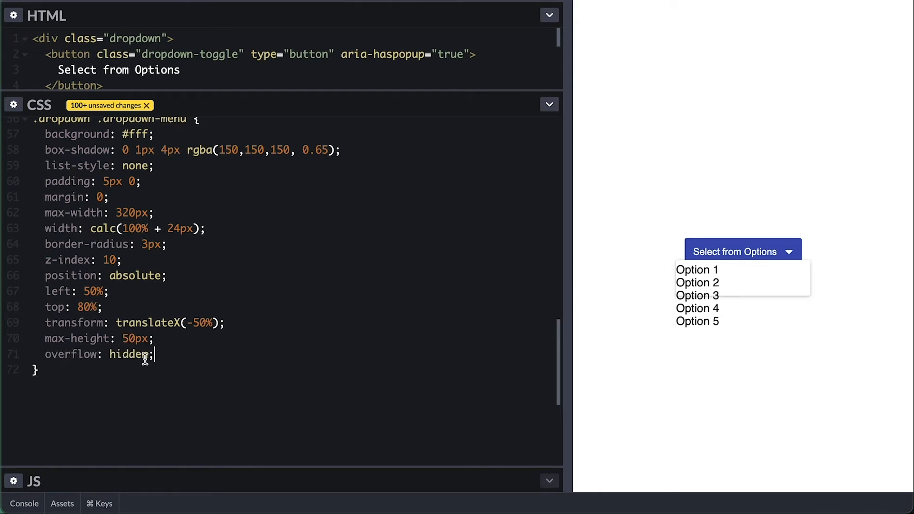
pyautogui.write('auto')
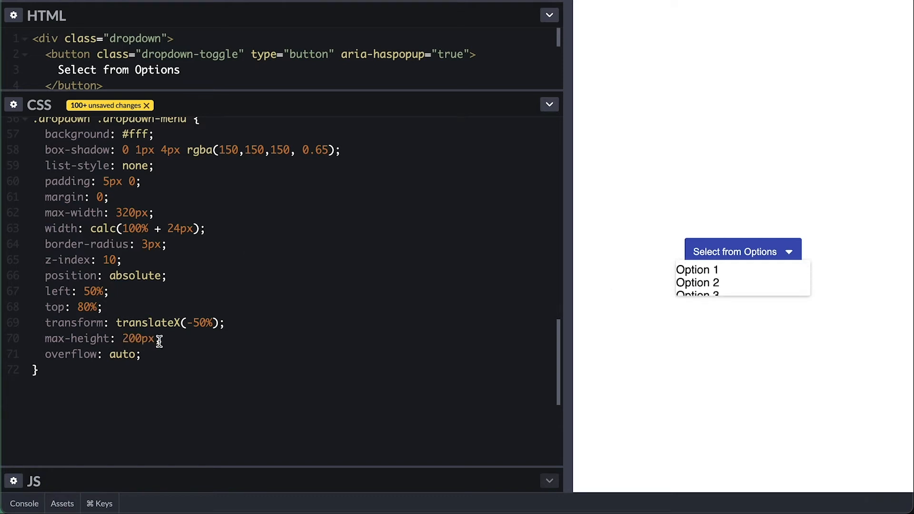
# - Hide the menu unless aria-expanded="true", and give li rows 35px flex-centred padding 0 12px with #f2f2f2 hover/focus background
pyautogui.write('visibility: hidden;')
pyautogui.write('.dropdown .dropdown-menu[a')
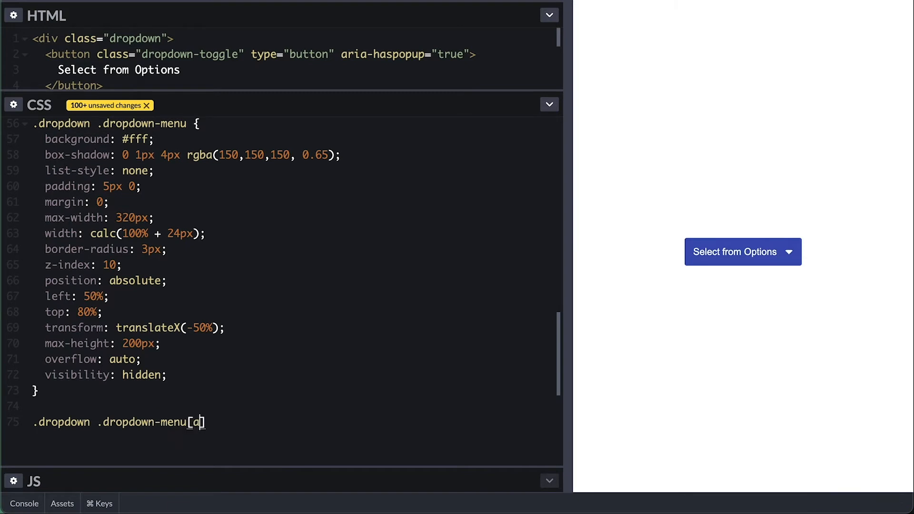
pyautogui.write('ria-expanded="true"]')
pyautogui.write('align-it')
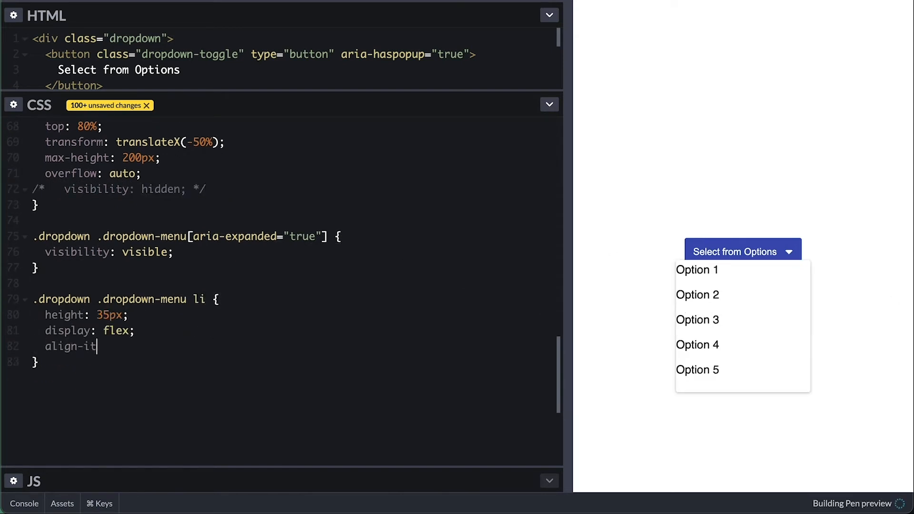
pyautogui.write('ems: center;')
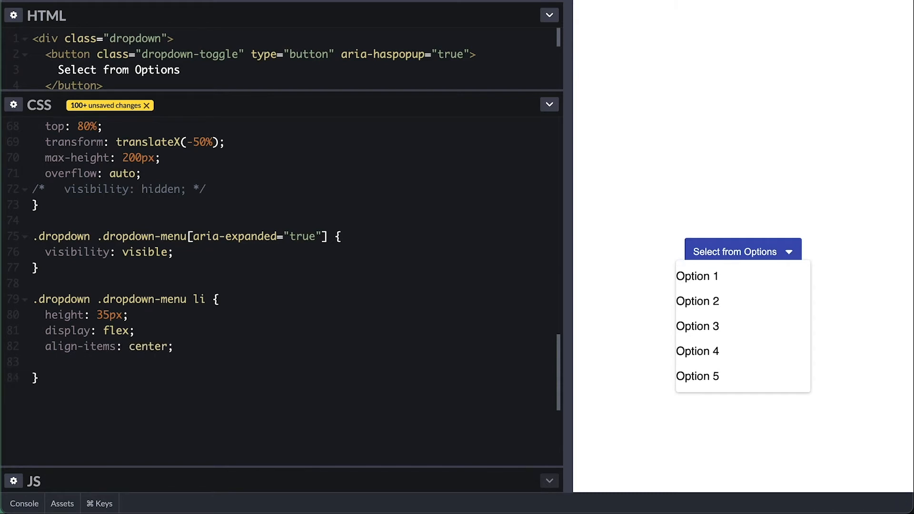
pyautogui.write('padding: 0 12px;')
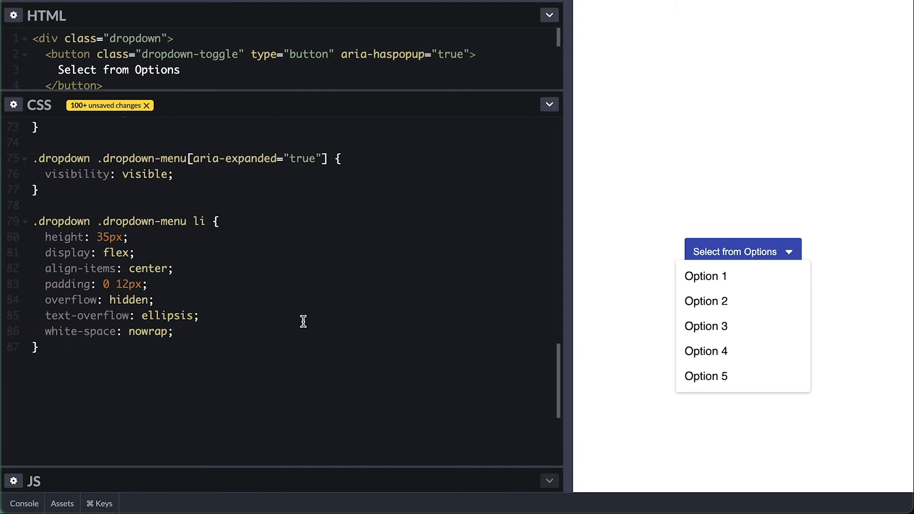
pyautogui.write('.dropdown .dropdown-menu li:hover,')
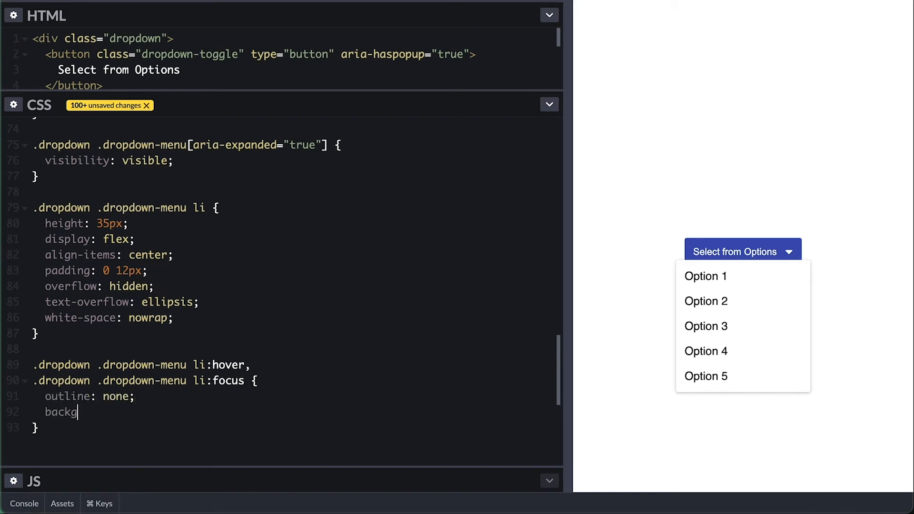
pyautogui.write('round: #f2f2f2;')
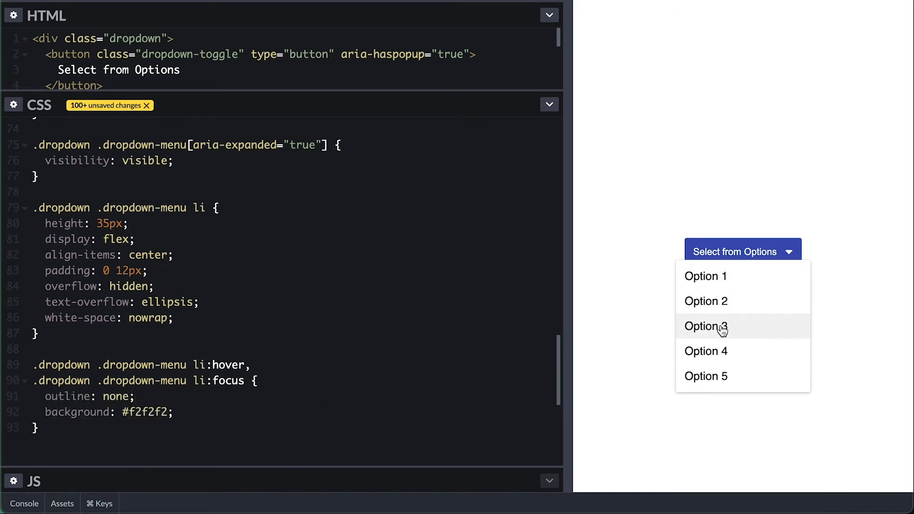
pyautogui.scroll(3)
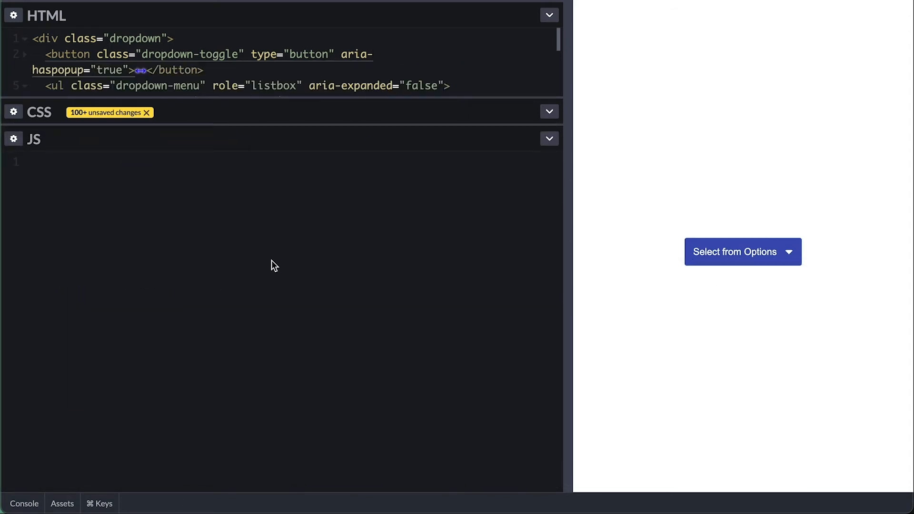
# - Write the DropDown(dropdownElement) constructor destructuring toggler and menu from its children and storing this.element
pyautogui.write('function DropD')
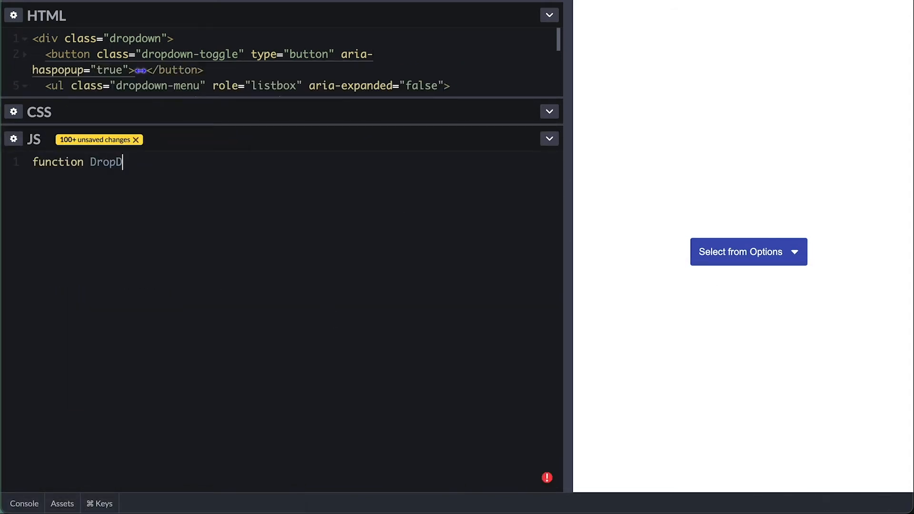
pyautogui.write('own(dropdown')
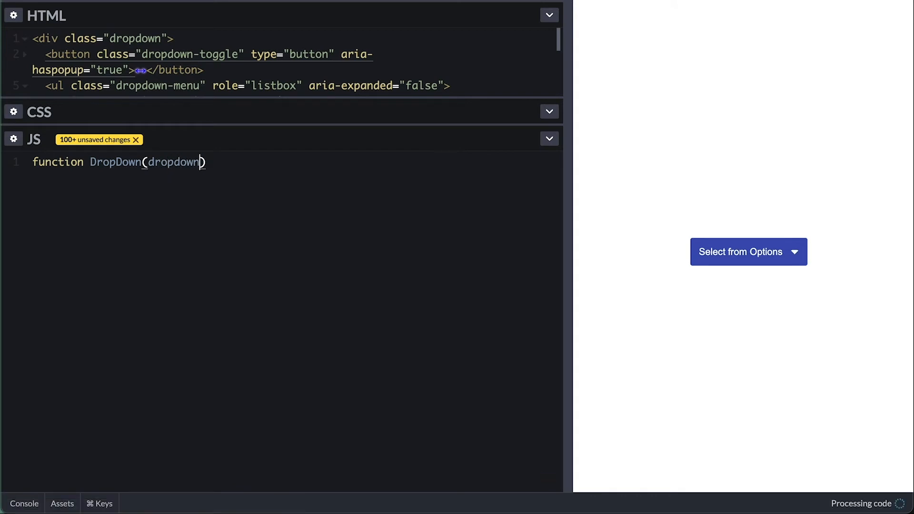
pyautogui.write('Element) {')
pyautogui.write('const [] =')
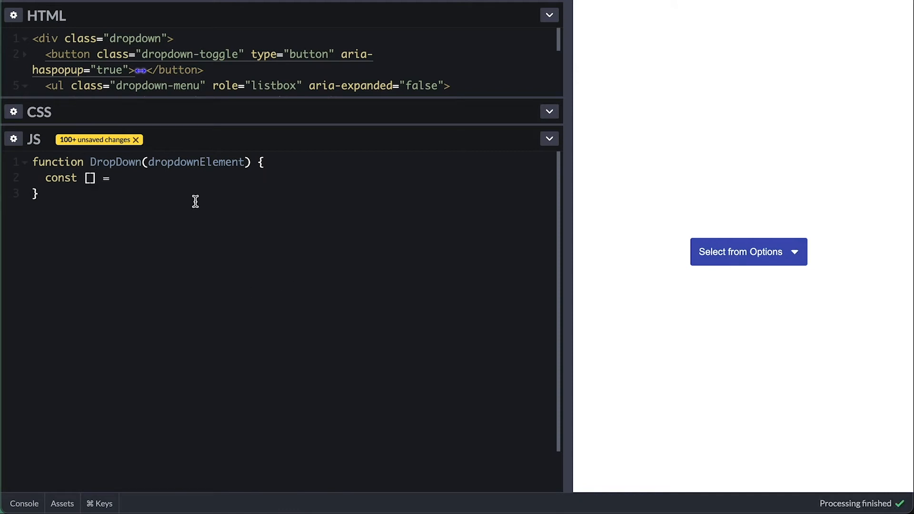
pyautogui.write('[toggler, ] = dropdownElement.children;')
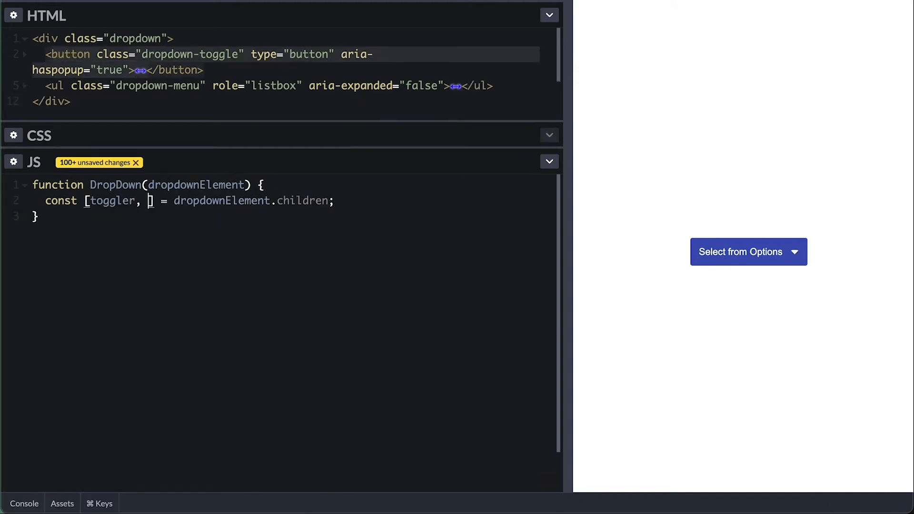
pyautogui.write('menu')
pyautogui.write('this.')
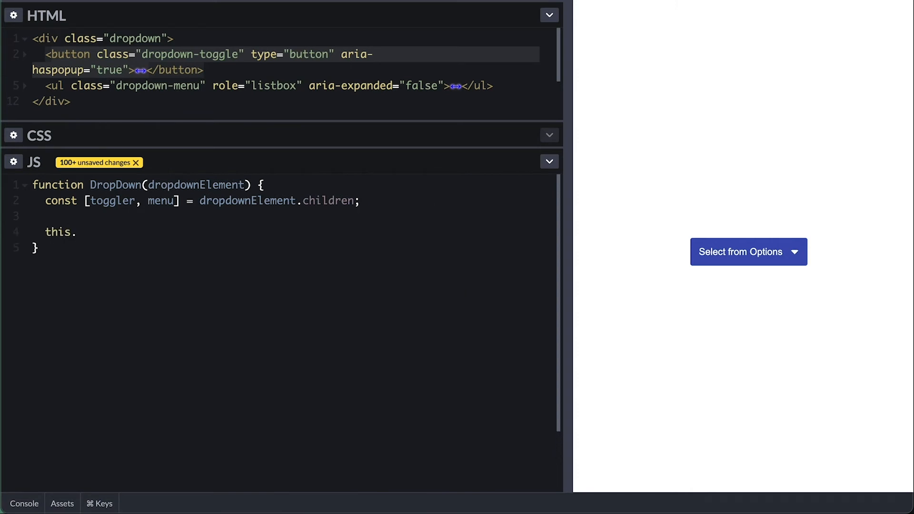
pyautogui.write('element =')
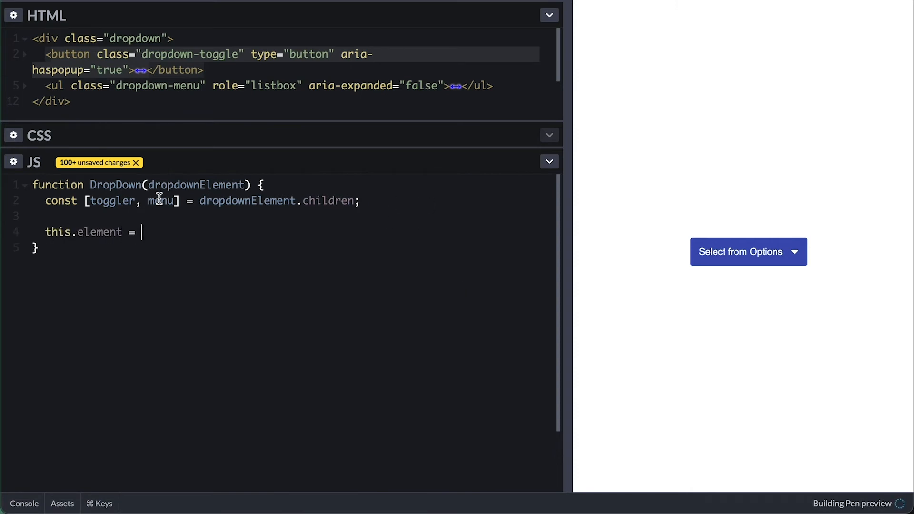
pyautogui.write('dropdownElement;')
pyautogui.write('this.value =')
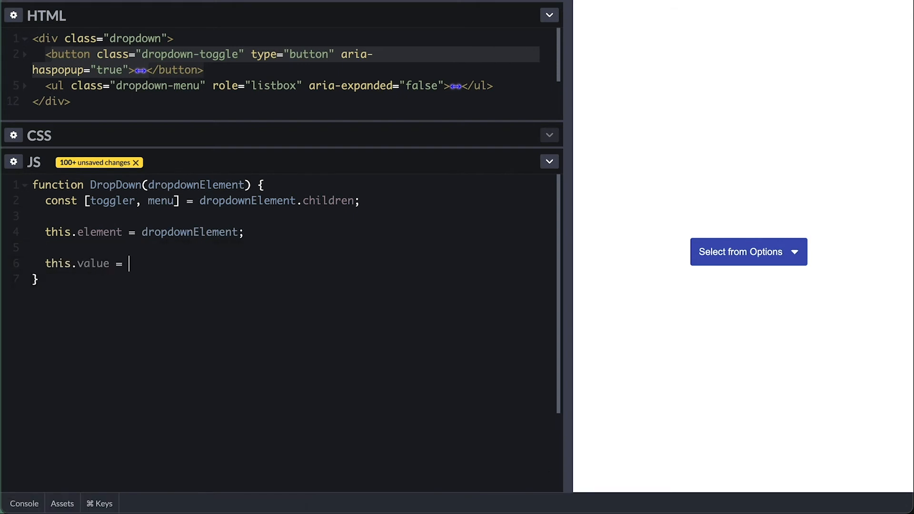
# - Store this.value from toggler.textContent, stub an empty toggle arrow function, and instantiate DropDown on the .dropdown element
pyautogui.write('toggler.textContent;')
pyautogui.write('this.toggle =')
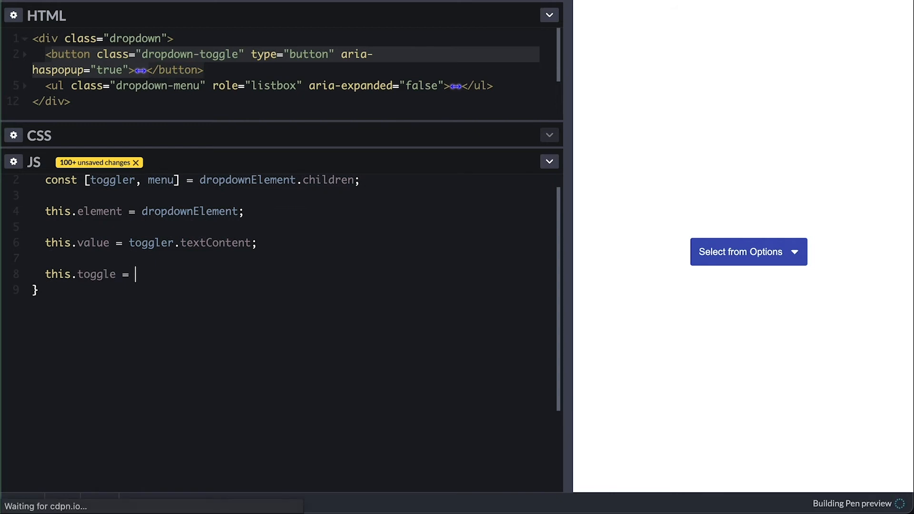
pyautogui.write('() => {}')
pyautogui.write('const dropdown')
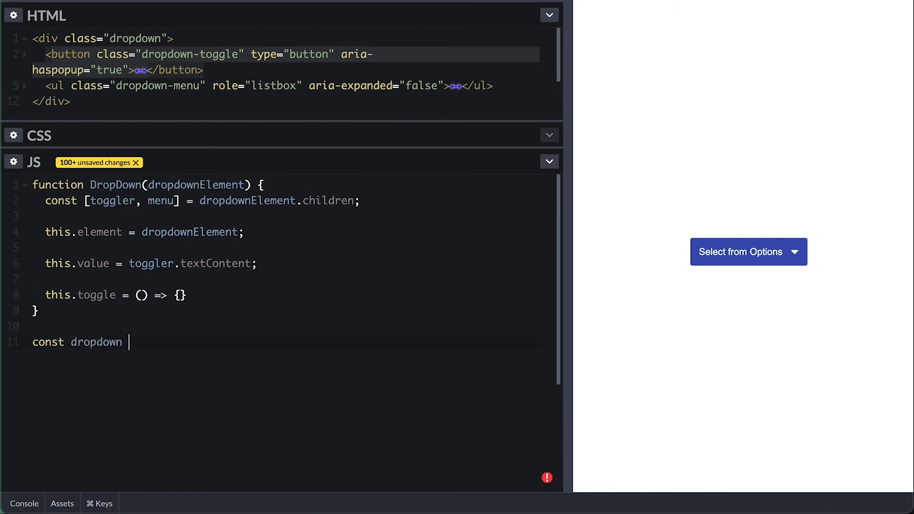
pyautogui.write("= new DropDown(document.querySelector('.dropdown'));")
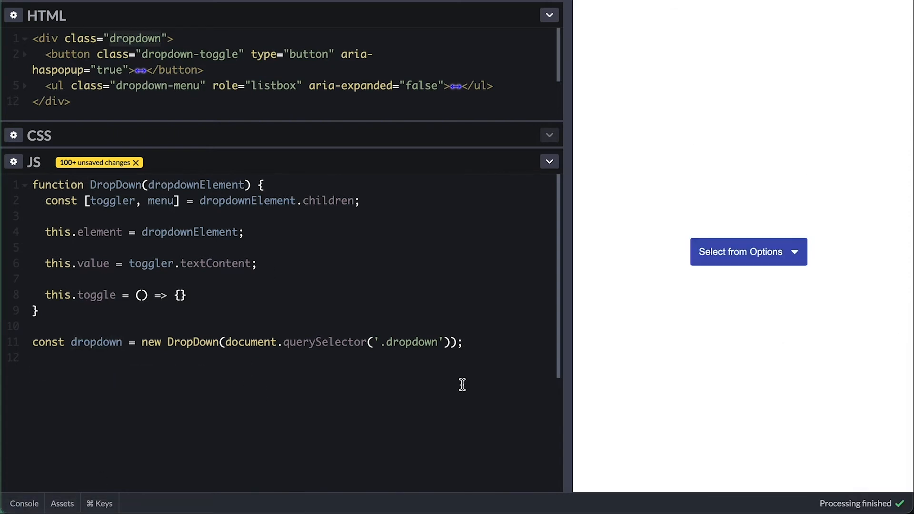
# - Have toggle derive expand from the menu's aria-expanded attribute and set it back with setAttribute
pyautogui.write('expand = null')
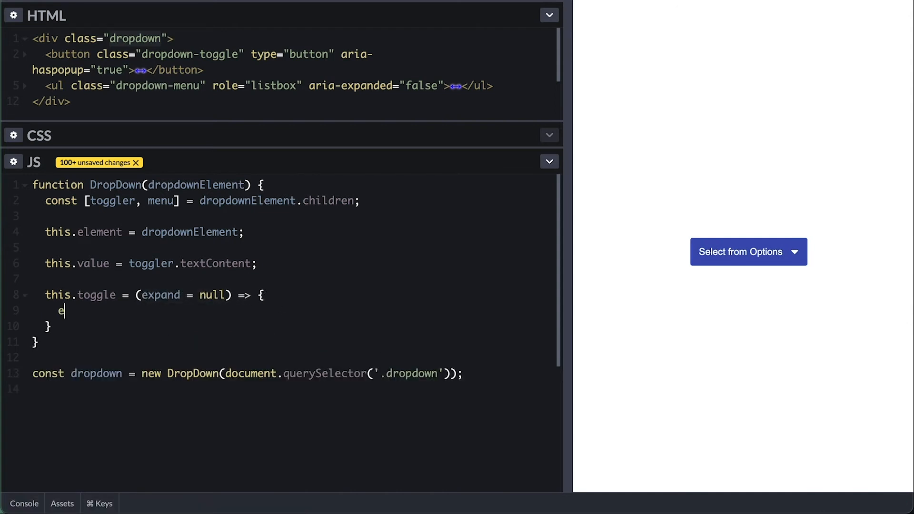
pyautogui.write('xpand = expand === null')
pyautogui.write('?')
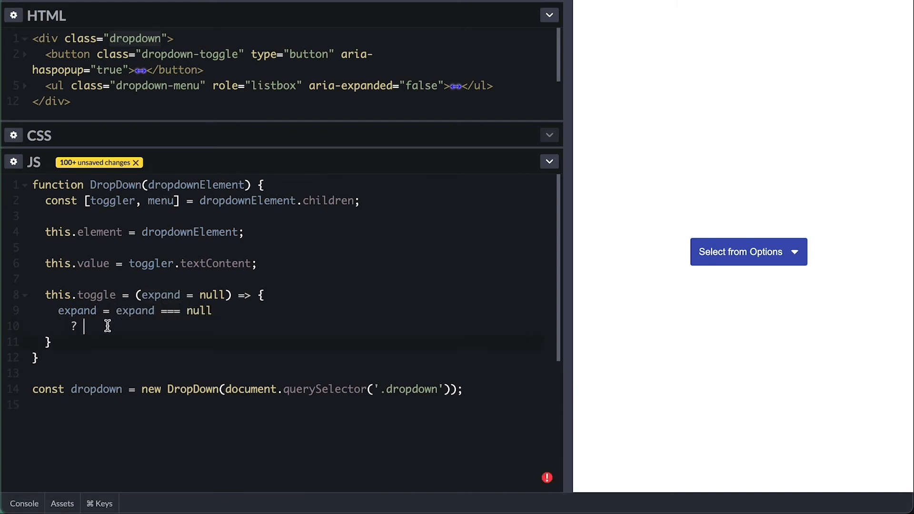
pyautogui.write('menu.getAtt')
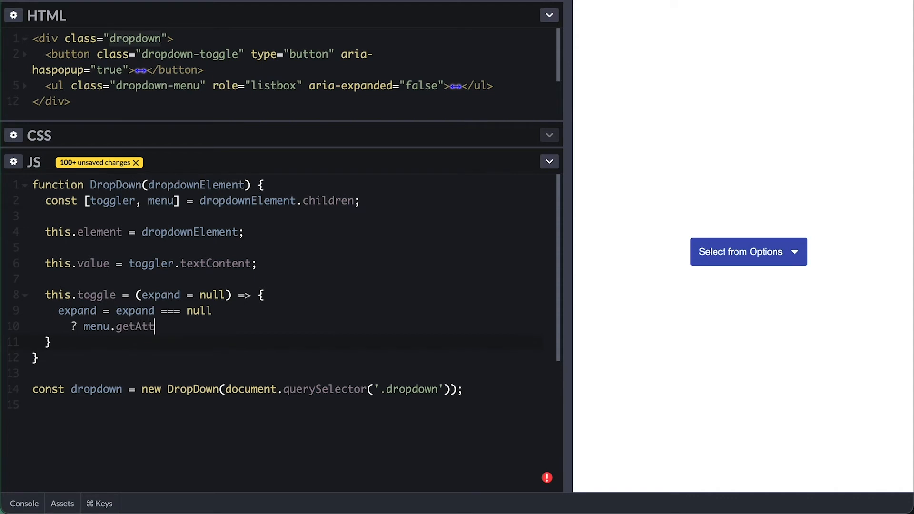
pyautogui.write("ribute('')")
pyautogui.write(': expand;')
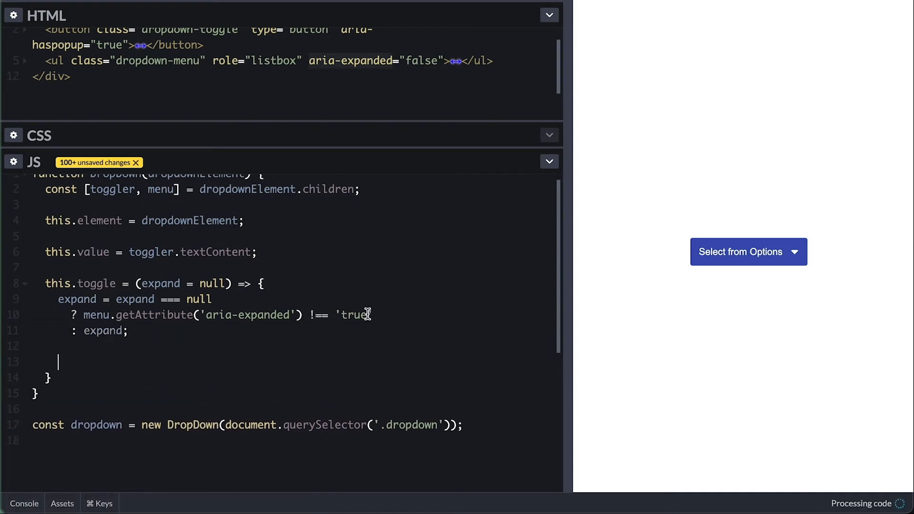
pyautogui.write("menu.setAttribute('aria-expanded')")
pyautogui.write('toggler.classList.add')
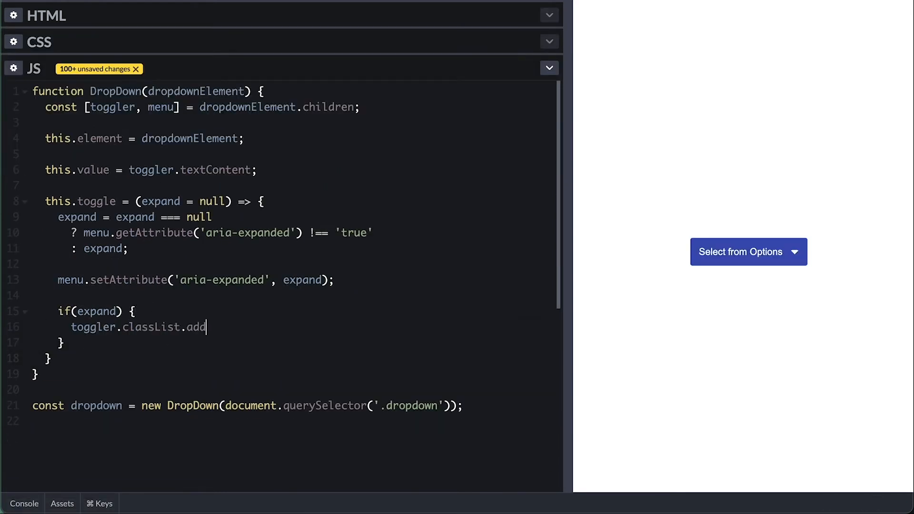
# - Add or remove the toggler's 'active' class accordingly and call dropdown.toggle(true) to show the options
pyautogui.write("('active');")
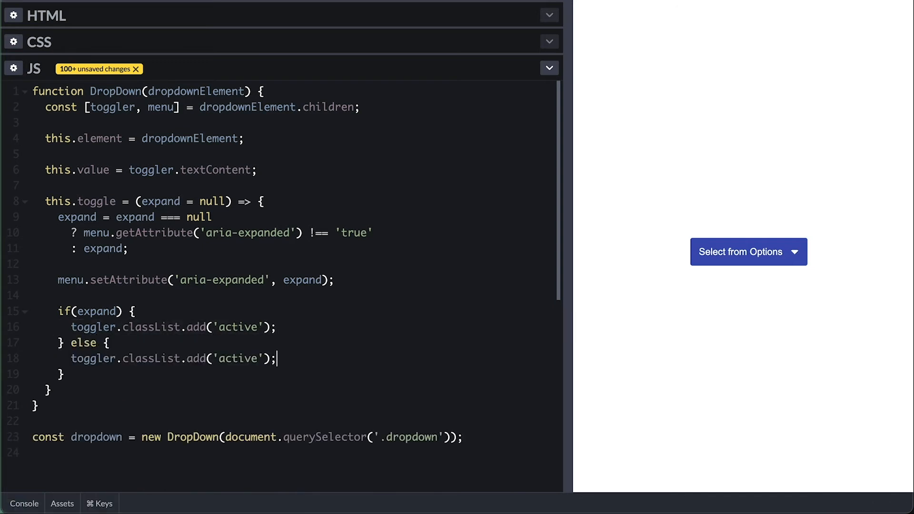
pyautogui.write('remove')
pyautogui.write('dropdown.toggle();')
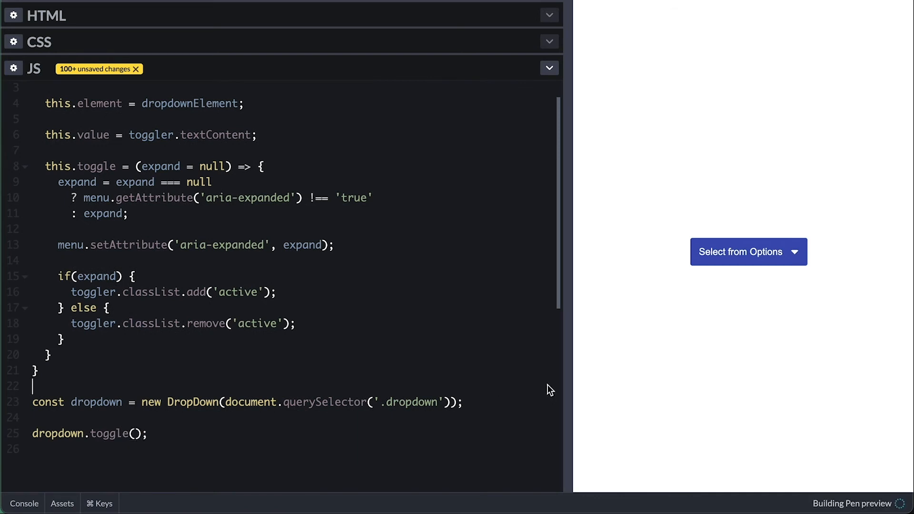
pyautogui.click(748, 251)
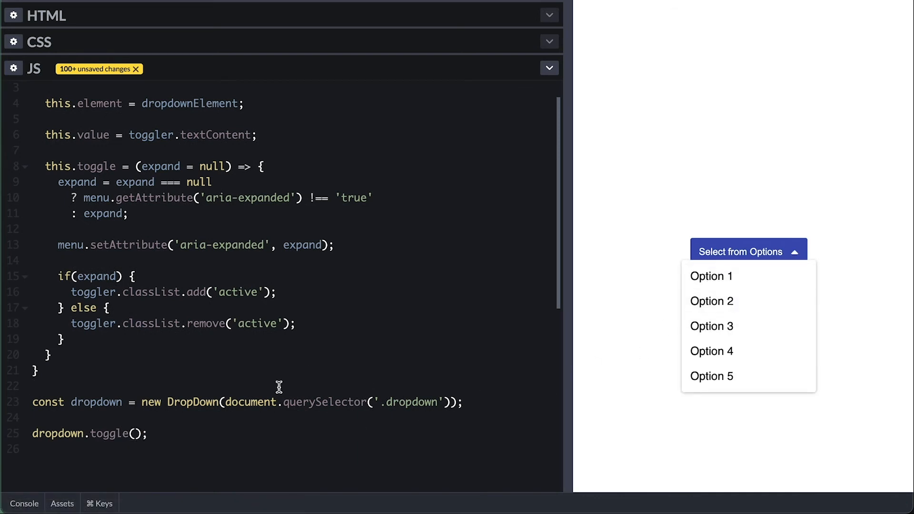
pyautogui.write('true')
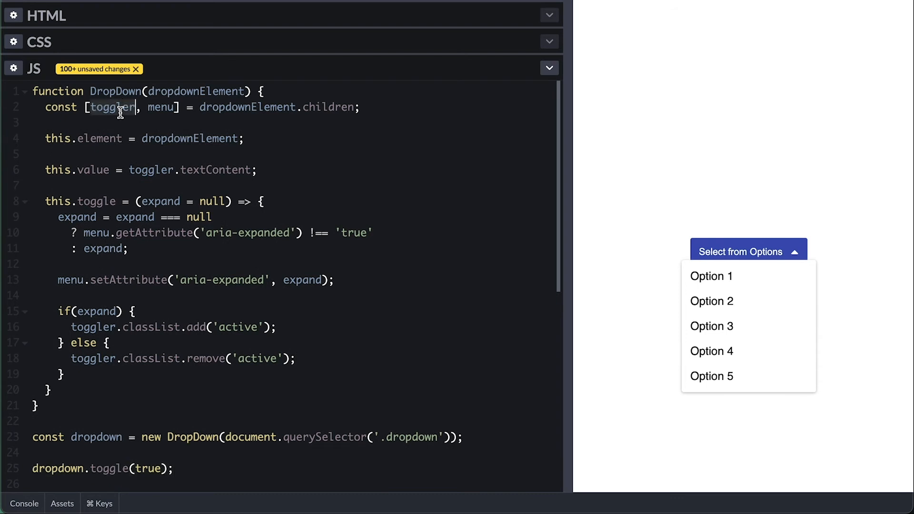
# - Attach a click listener on the toggler and verify the preview menu opens and closes
pyautogui.press('Enter')
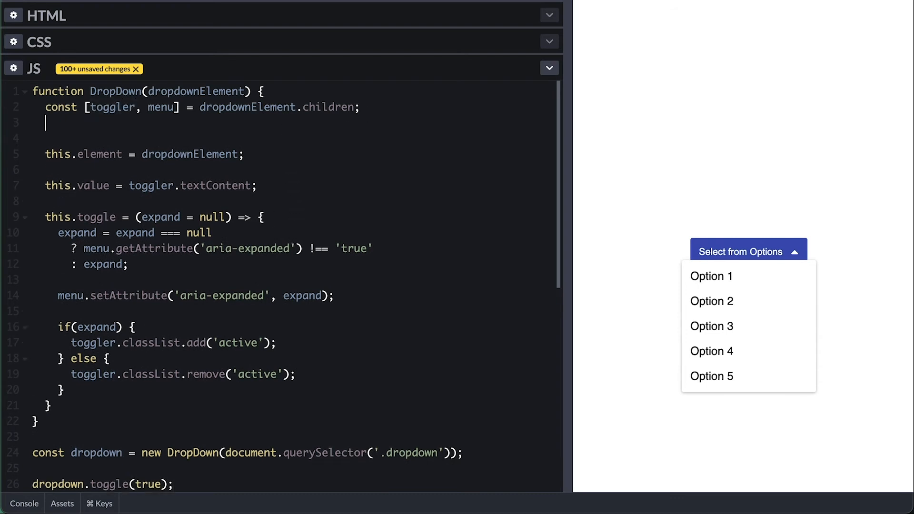
pyautogui.write('toggler.addEventlistener()')
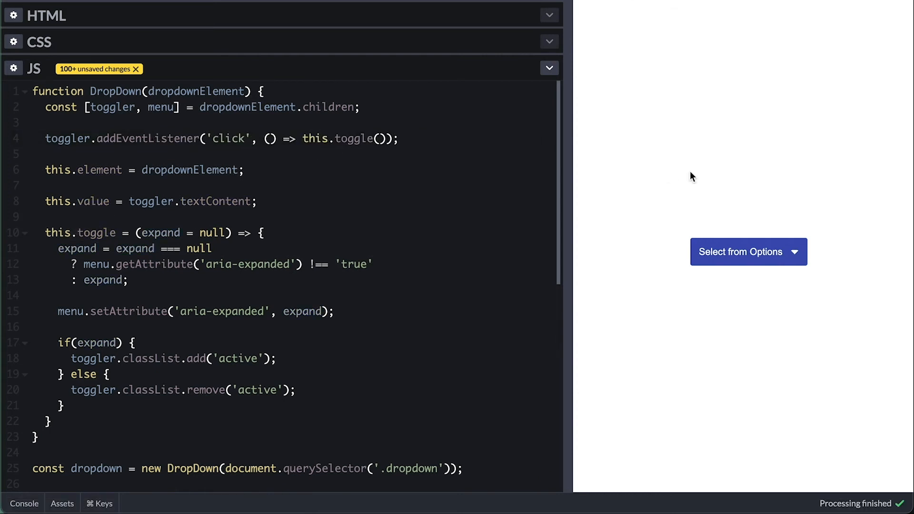
pyautogui.moveTo(744, 258)
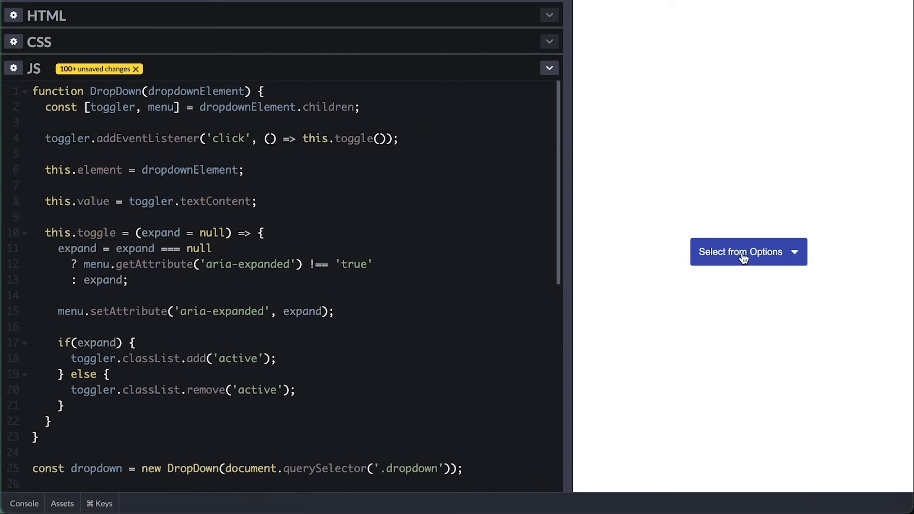
pyautogui.click(748, 252)
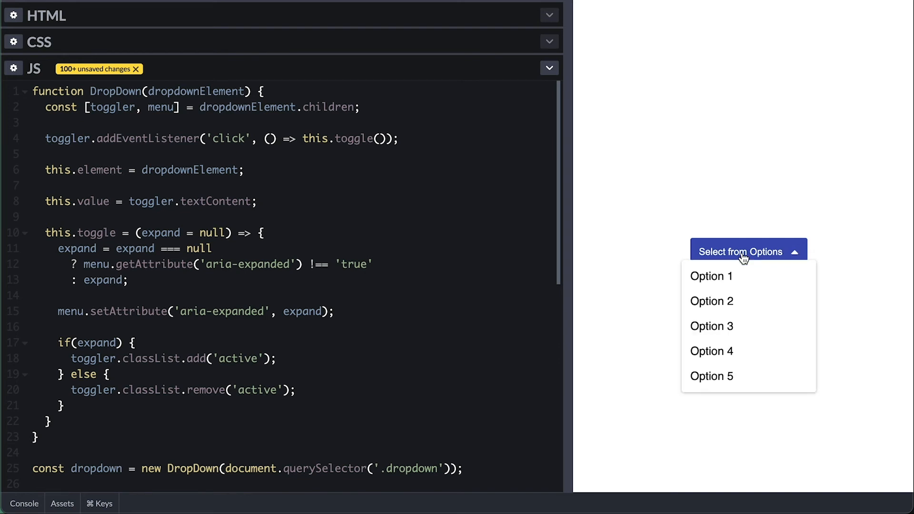
pyautogui.click(748, 251)
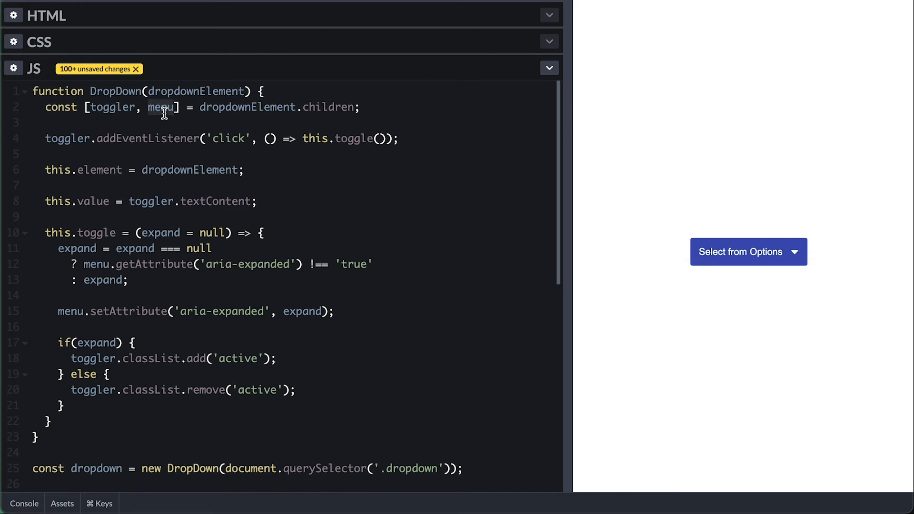
# - Loop over menu.children with forEach, binding clicks to setValue, which puts item.textContent on the toggler and closes the menu
pyautogui.write('[...menu.children]')
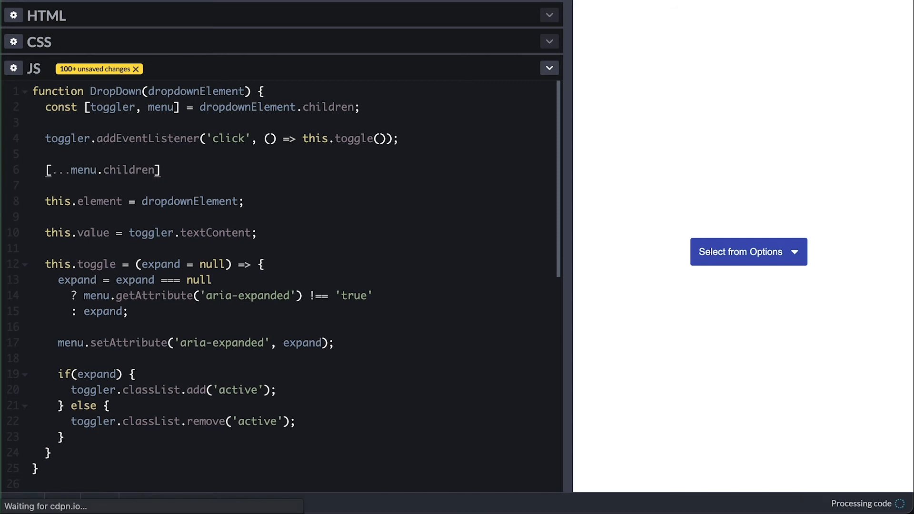
pyautogui.write('.forEach()')
pyautogui.write('cons')
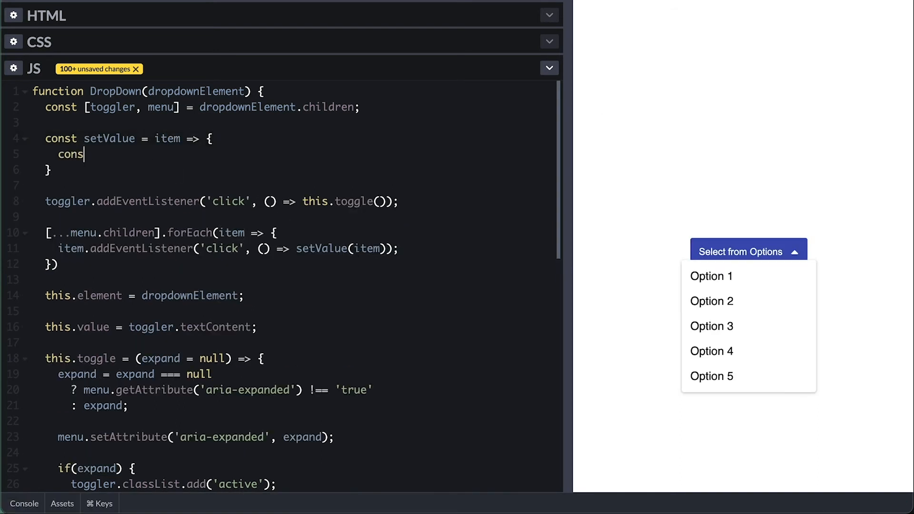
pyautogui.write('t value =')
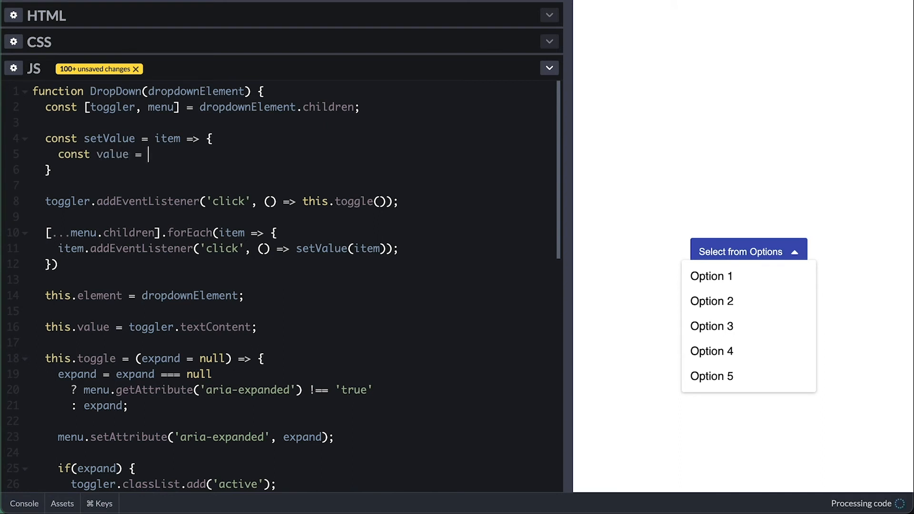
pyautogui.write('item.')
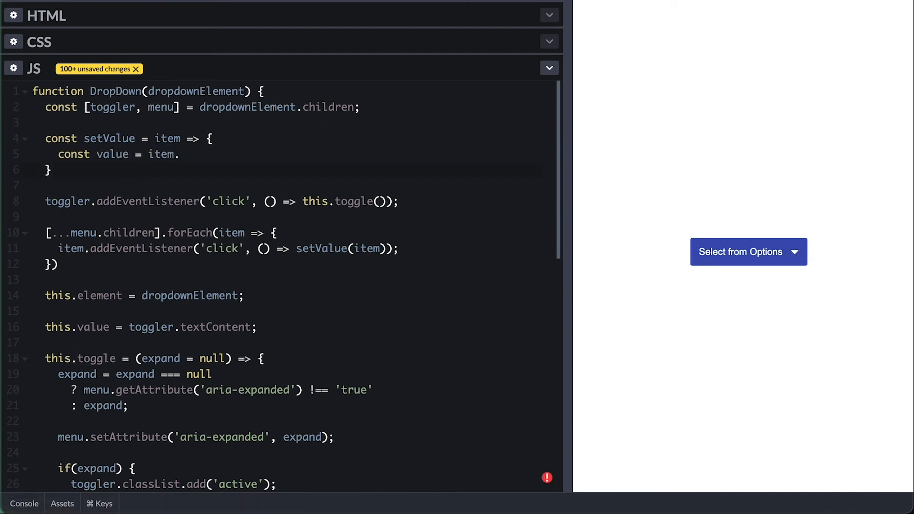
pyautogui.write('textContent;')
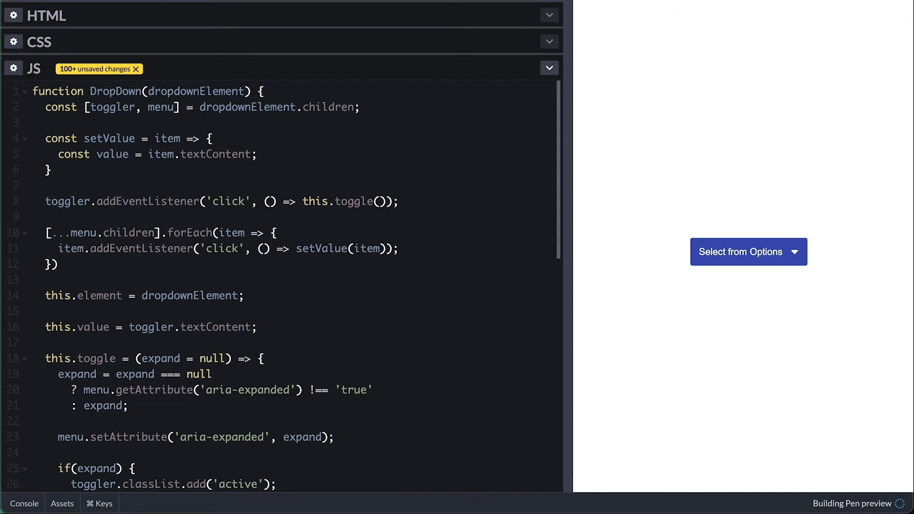
pyautogui.click(749, 251)
pyautogui.write('toggler.textContent =')
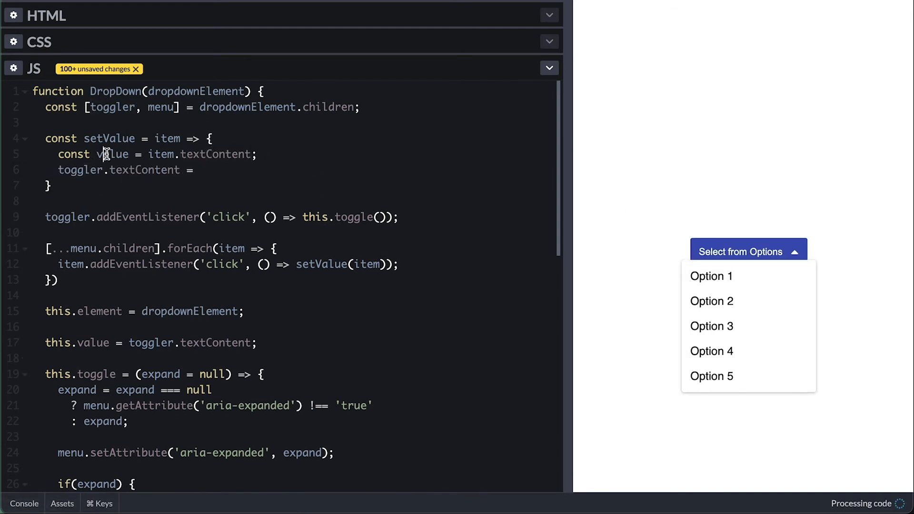
pyautogui.write('value;')
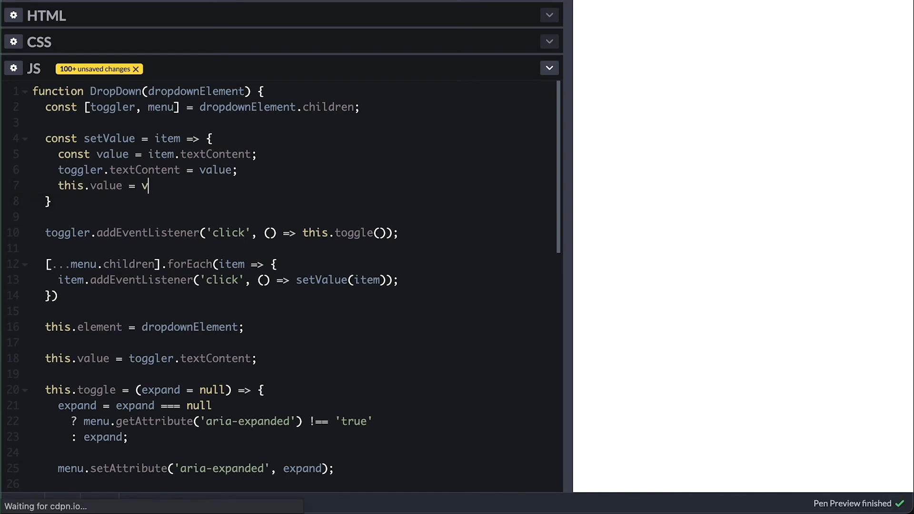
pyautogui.write('alue;')
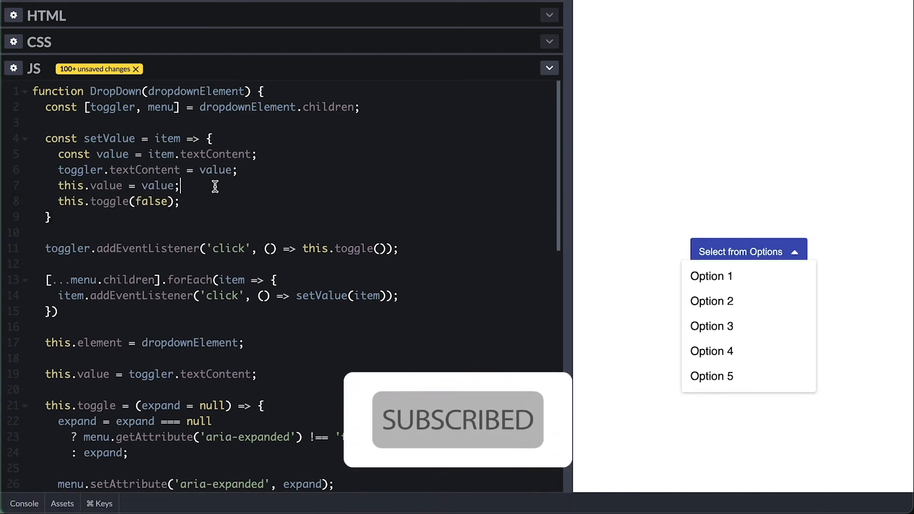
pyautogui.moveTo(712, 301)
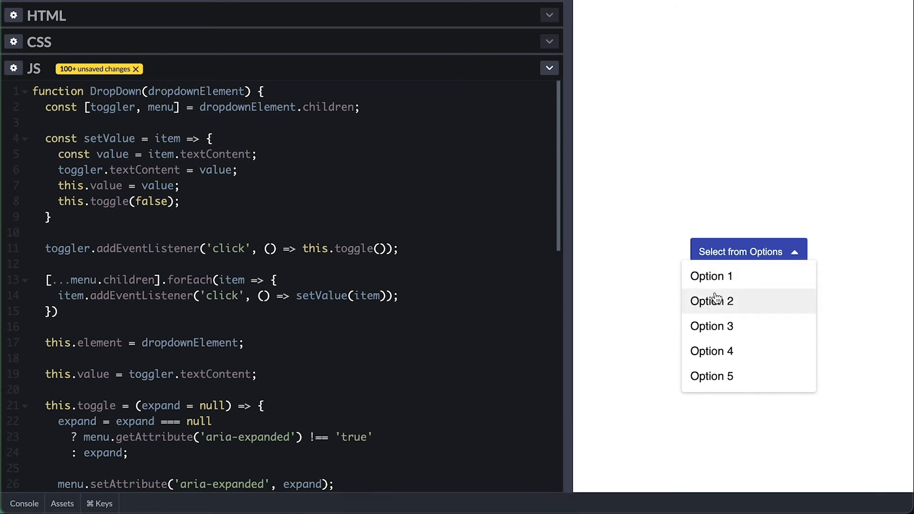
# - Pick options in the preview so the button label updates to the chosen option
pyautogui.click(713, 301)
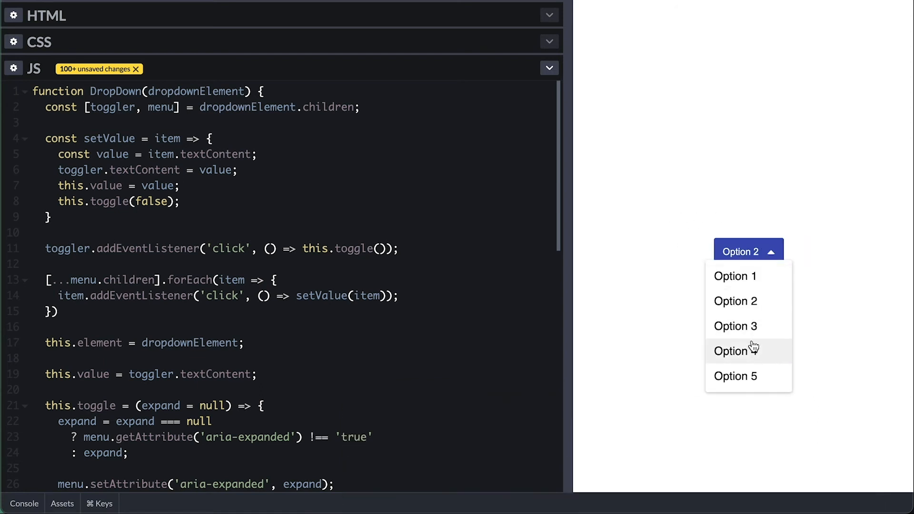
pyautogui.click(736, 351)
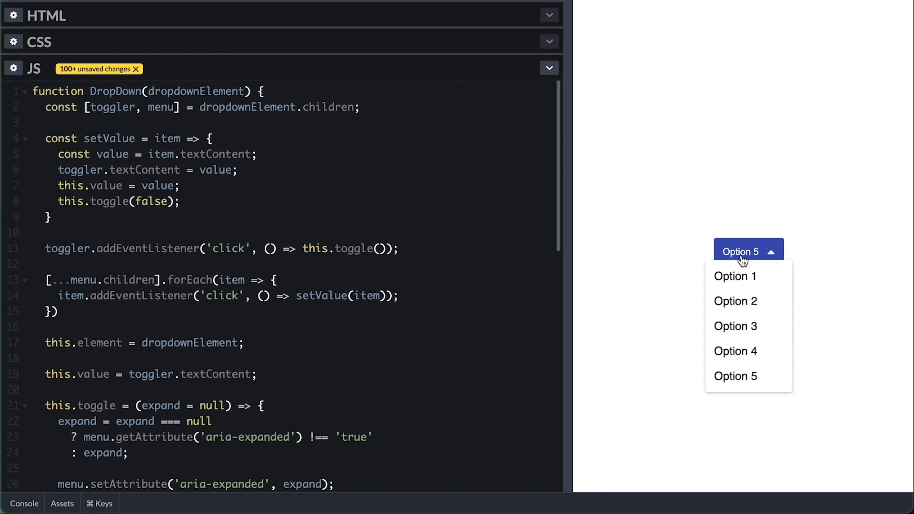
pyautogui.click(735, 277)
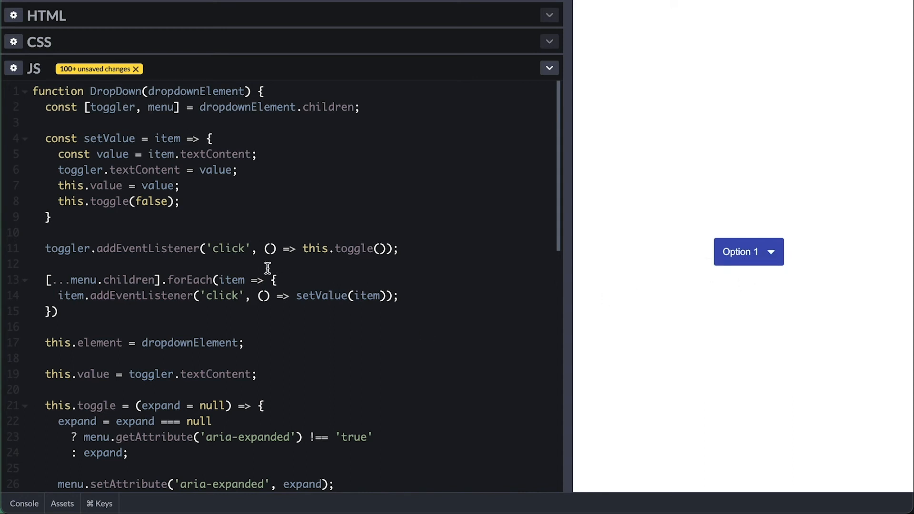
# - Dispatch a 'change' event from setValue, log it with a change listener, and pick Option 3 to see it in the console
pyautogui.scroll(-3)
pyautogui.write('this.element')
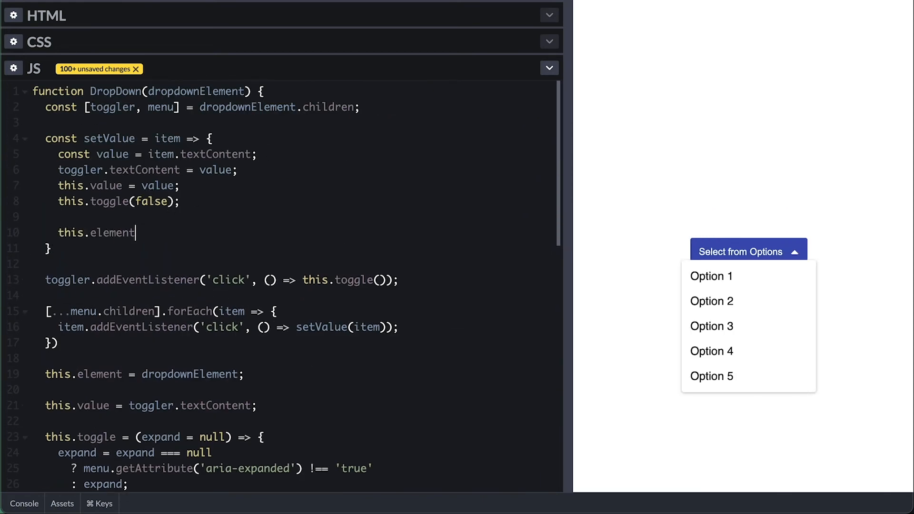
pyautogui.write('.dispatchEvent()')
pyautogui.write('dropdown.element.addE')
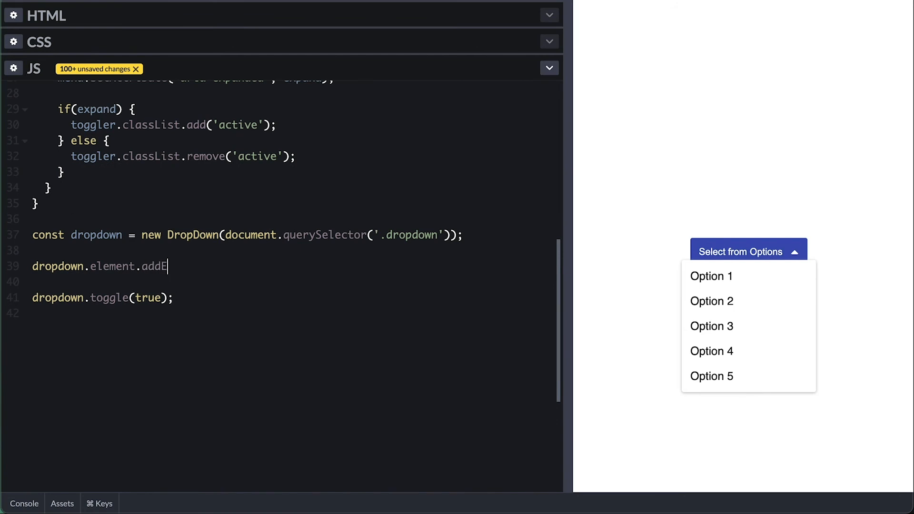
pyautogui.write("ventListener('change', () => {")
pyautogui.click(293, 282)
pyautogui.write("console.log('change', dropdown.v)")
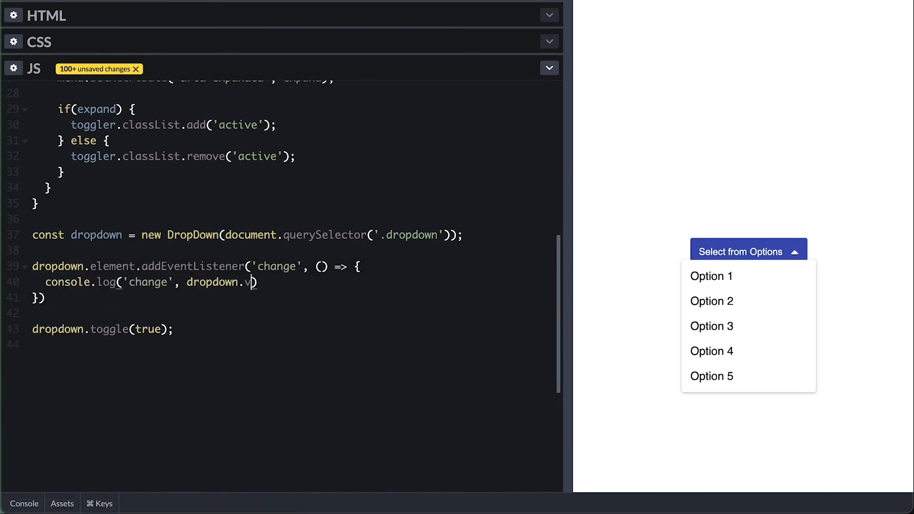
pyautogui.click(713, 326)
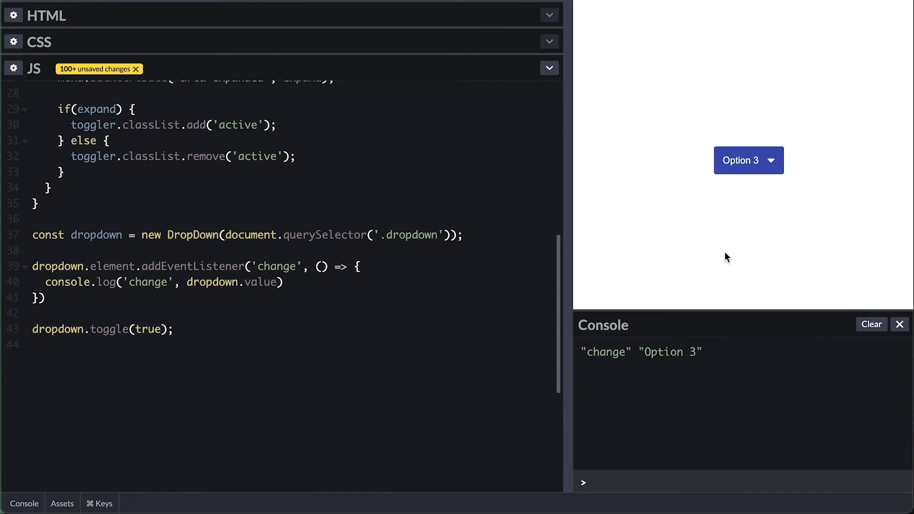
pyautogui.click(749, 160)
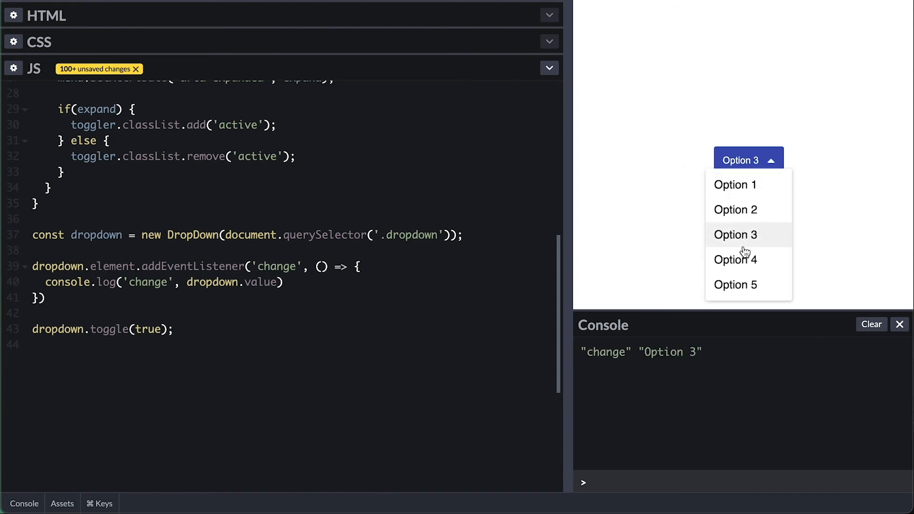
# - Write handleClickOut calling this.toggle(false) when e.target is outside this.element, registered on document 'click'
pyautogui.click(737, 285)
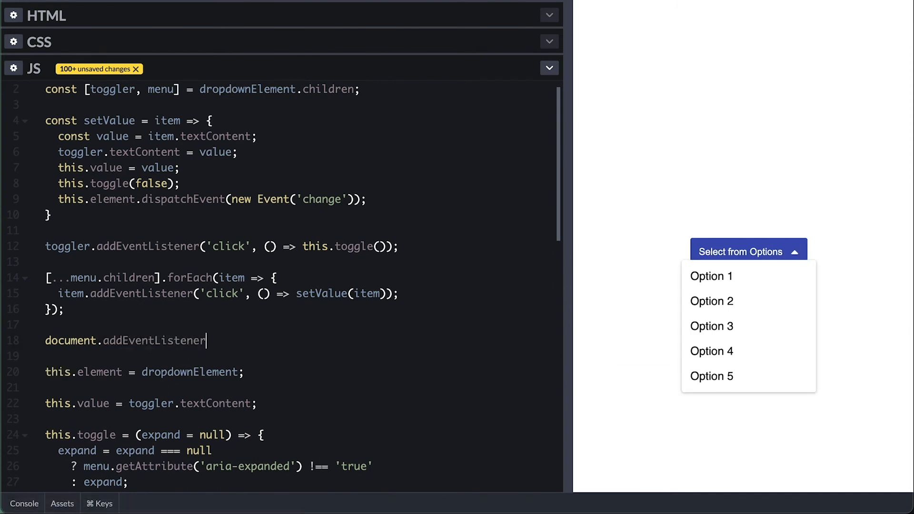
pyautogui.write("('click', handleClickOut);")
pyautogui.write('this')
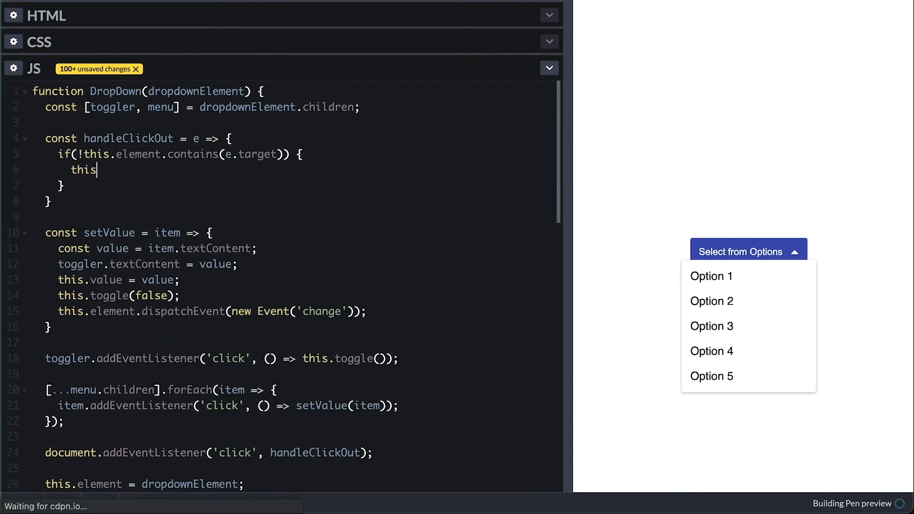
pyautogui.write('.toggle(false);')
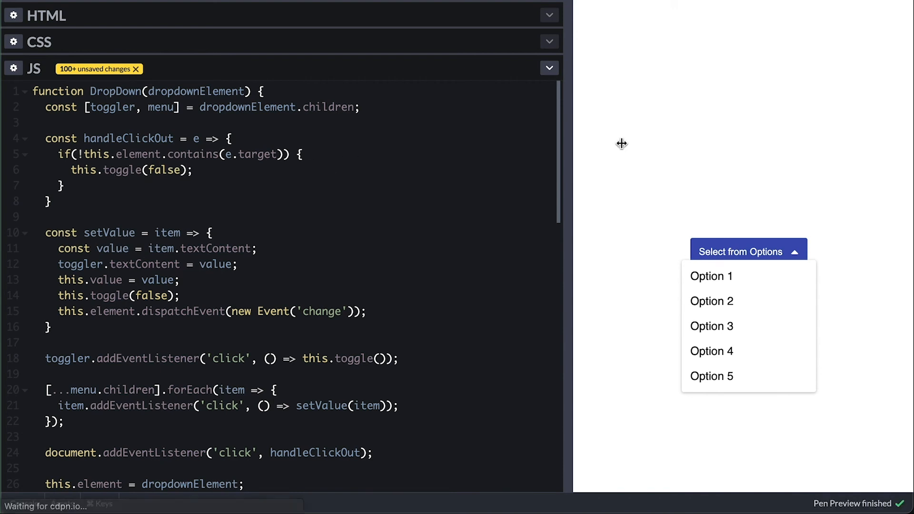
pyautogui.moveTo(736, 261)
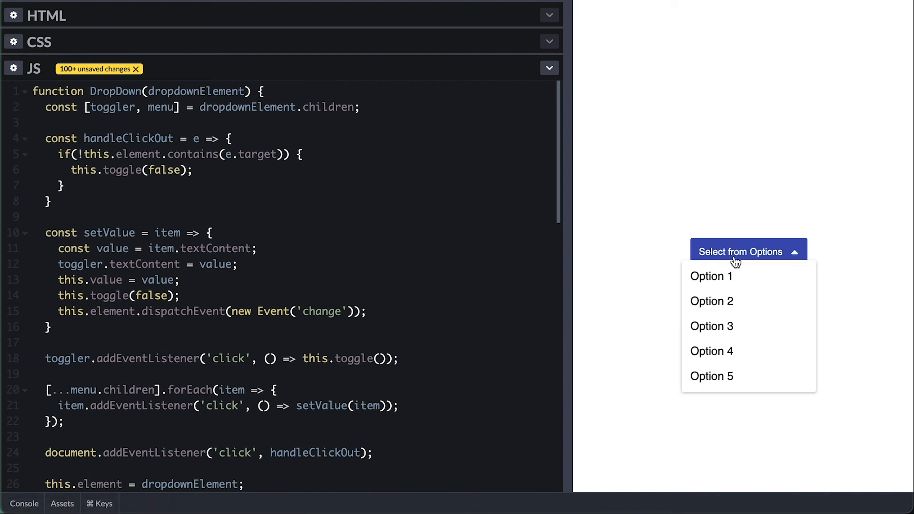
pyautogui.click(749, 251)
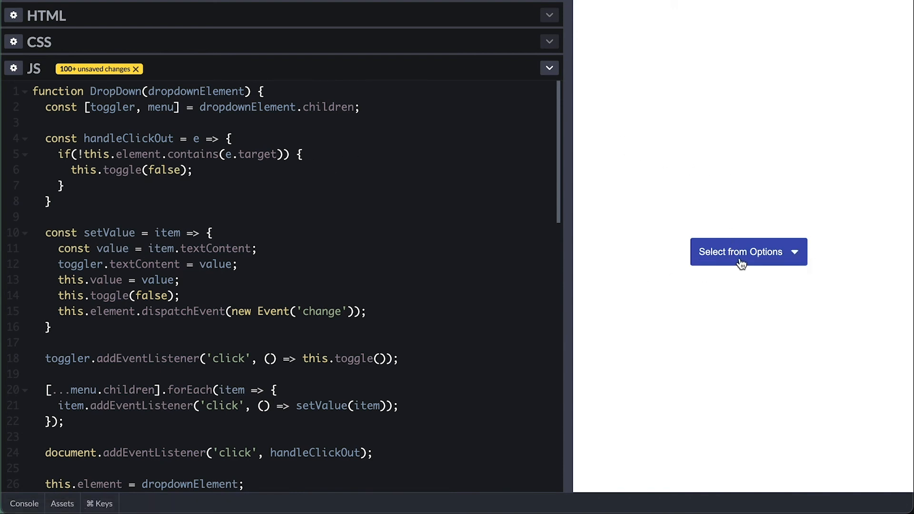
pyautogui.moveTo(640, 285)
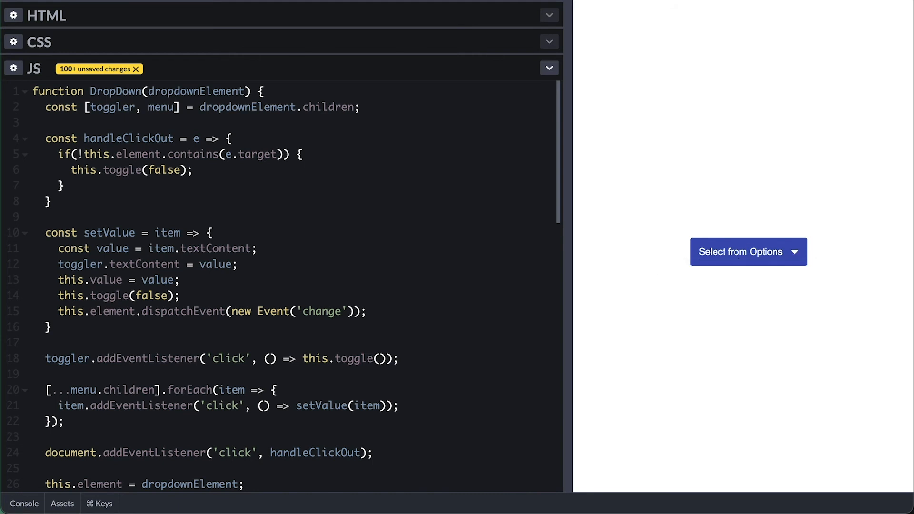
# - Focus menu.children[0] when expanding and end setValue with toggler.focus()
pyautogui.scroll(-3)
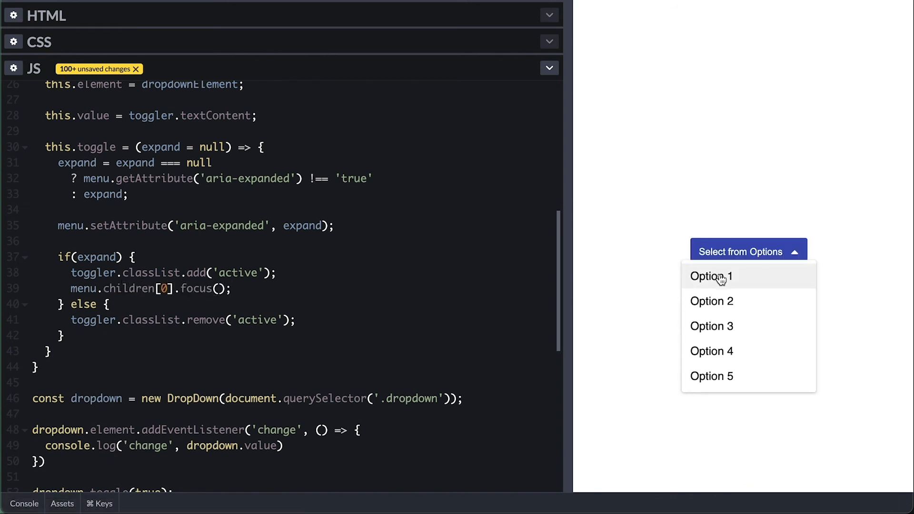
pyautogui.moveTo(276, 289)
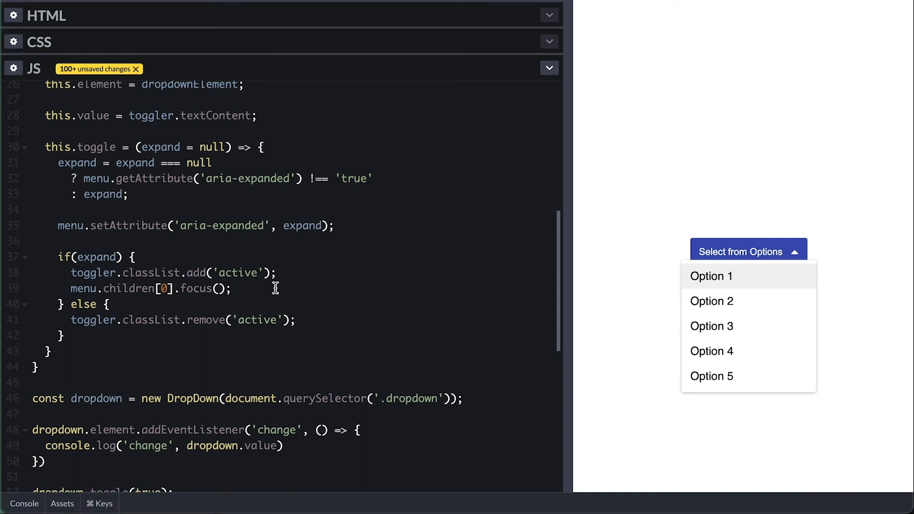
pyautogui.moveTo(776, 264)
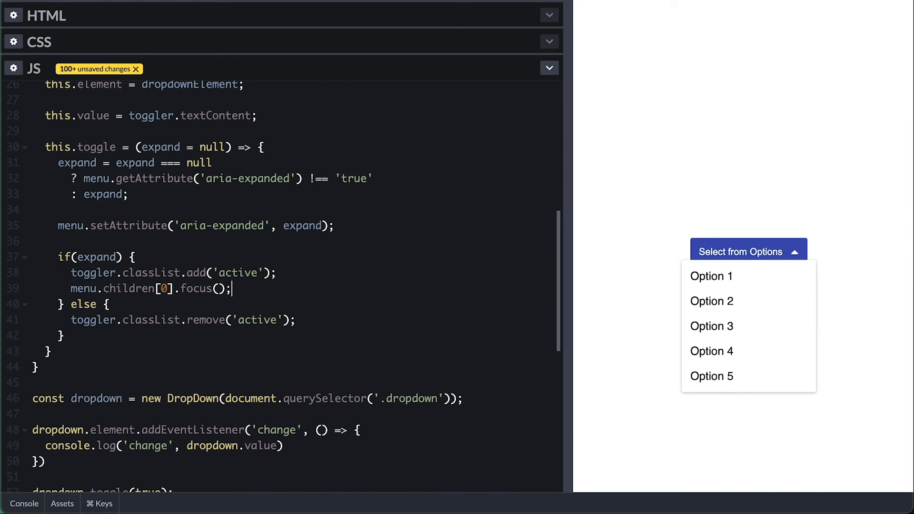
pyautogui.scroll(3)
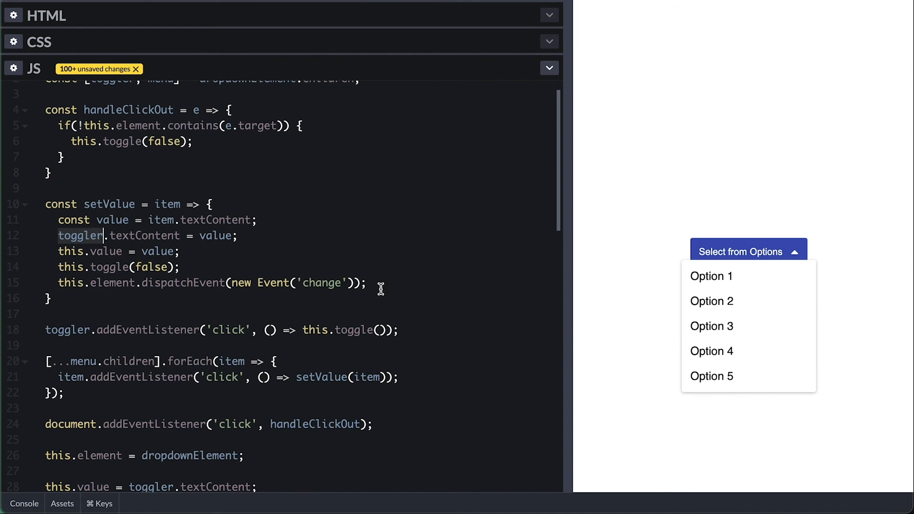
pyautogui.write('toggler.focus();')
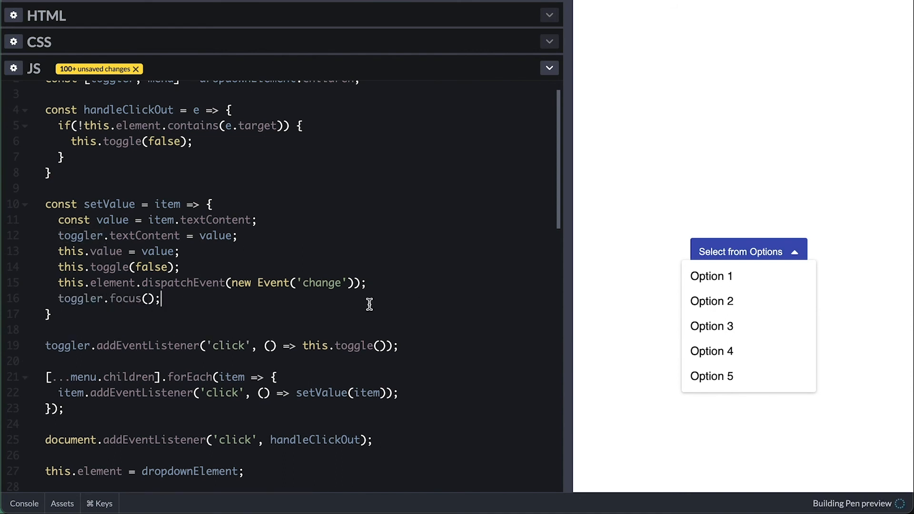
pyautogui.moveTo(723, 277)
pyautogui.write("toggler.addEventListener('keydown', handleTogglerKeyDown);")
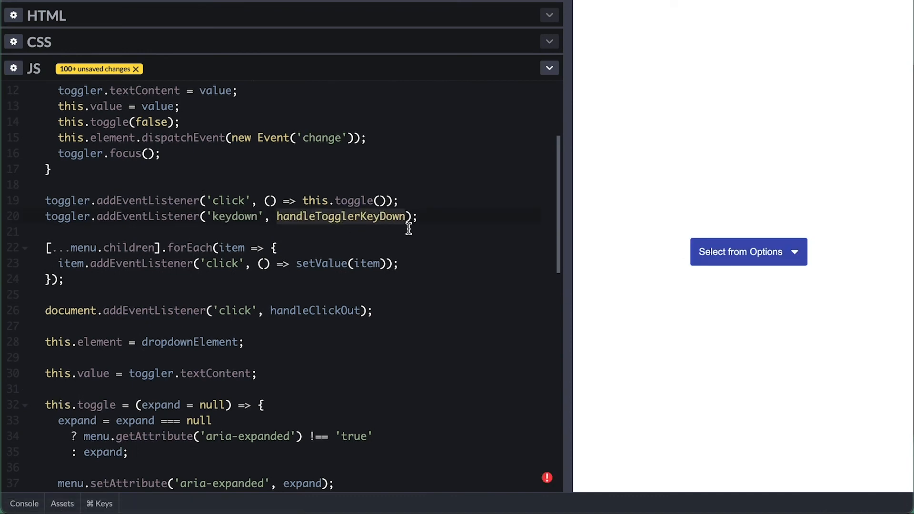
# - Write handleTogglerKeyDown with e.preventDefault(), keyCode 27 toggling false and 13 or 32 toggling true
pyautogui.click(741, 251)
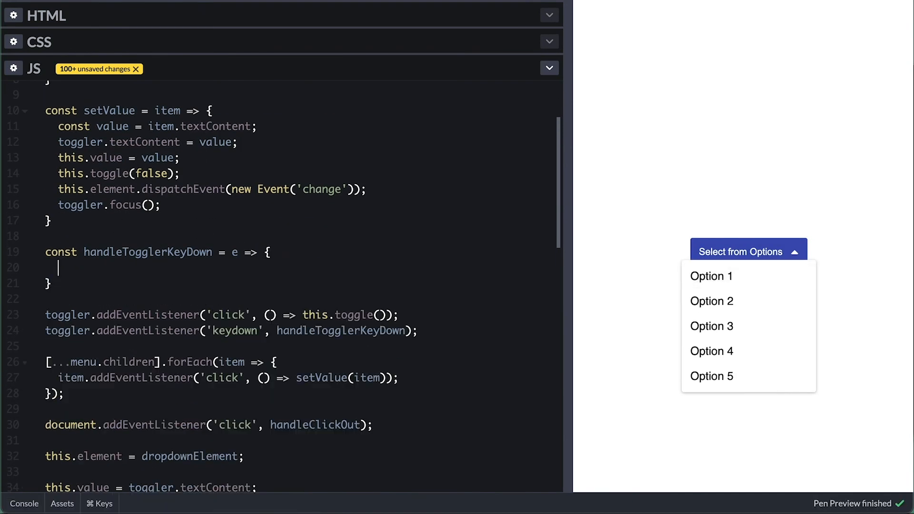
pyautogui.write('e.preventDef')
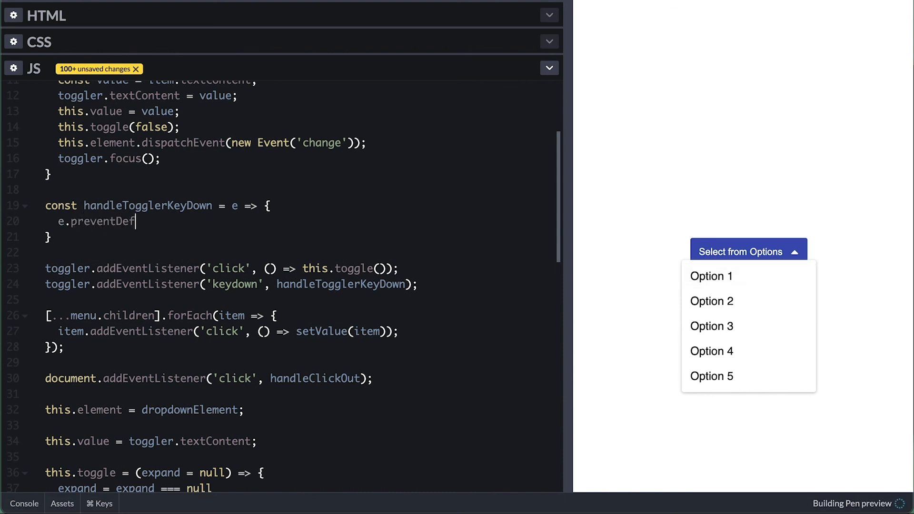
pyautogui.write('ault();')
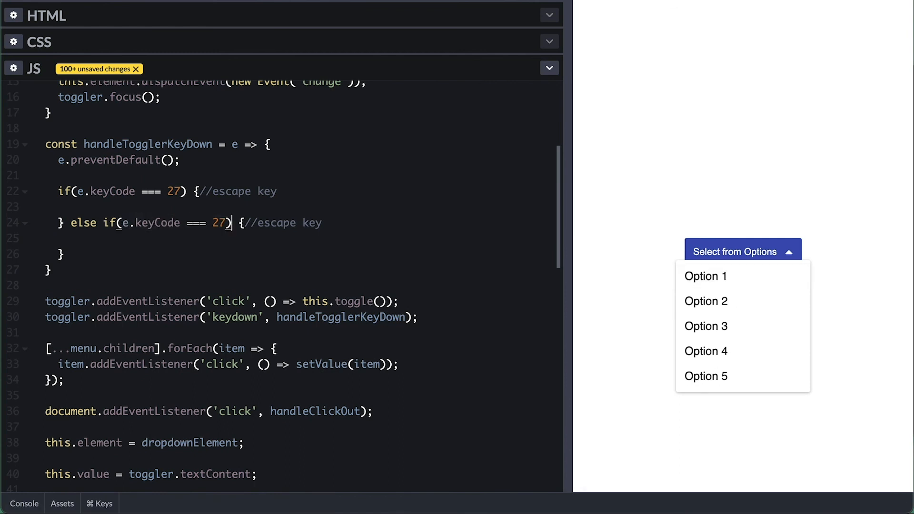
pyautogui.write('13 || e.keyCode === 23')
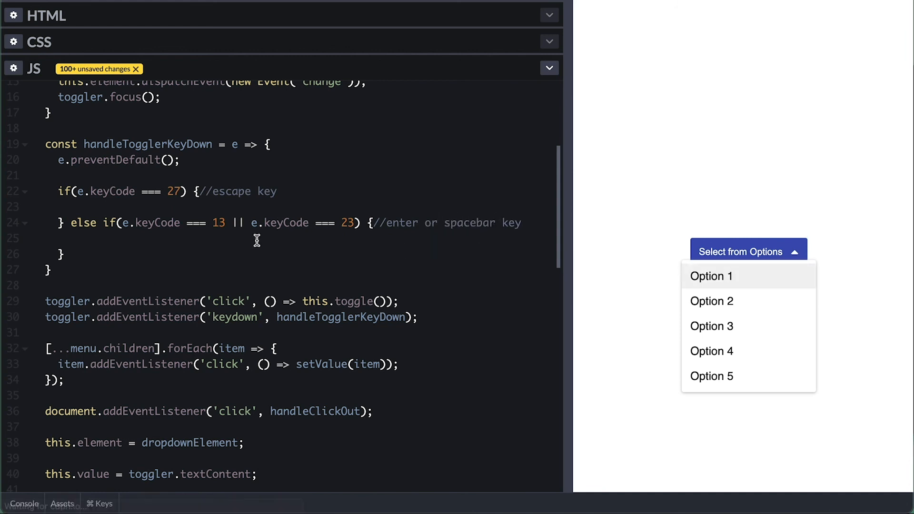
pyautogui.write('this.toggle(false);')
pyautogui.write('this.toggle(true);')
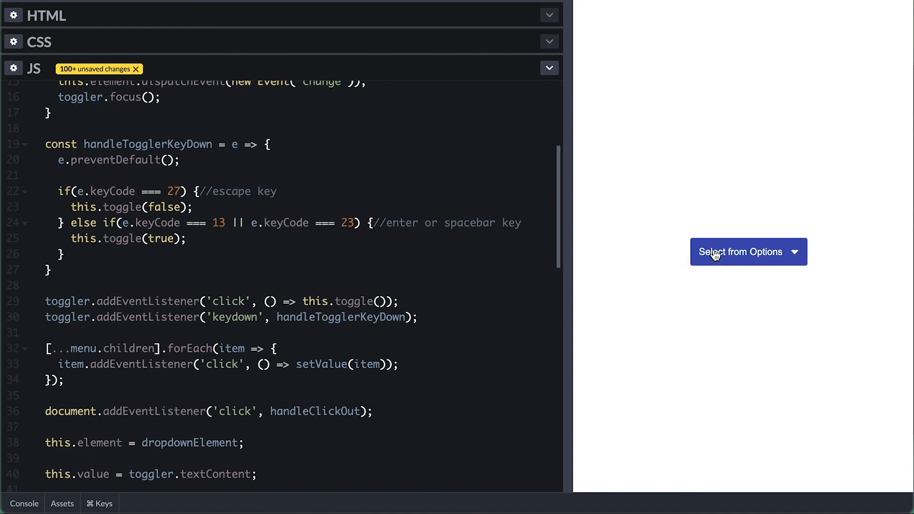
# - Write handleItemKeyDown focusing previousElementSibling on keyCode 38 and nextElementSibling on 40
pyautogui.click(741, 251)
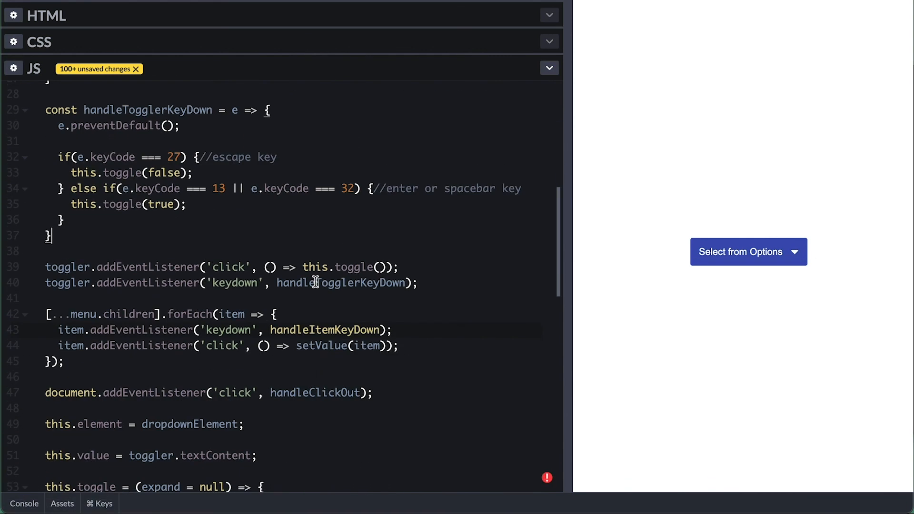
pyautogui.click(749, 251)
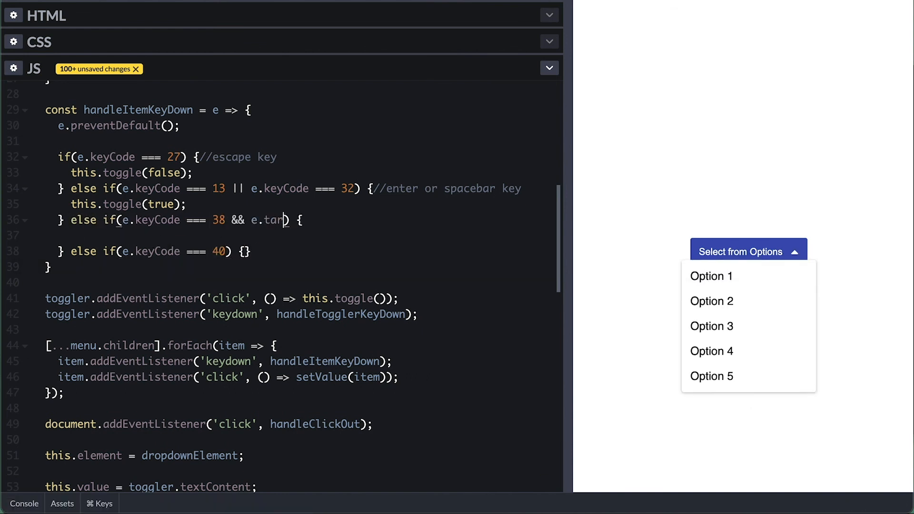
pyautogui.write('get.previousElementSibling')
pyautogui.click(151, 252)
pyautogui.write(' && e.target.nextElementSibling')
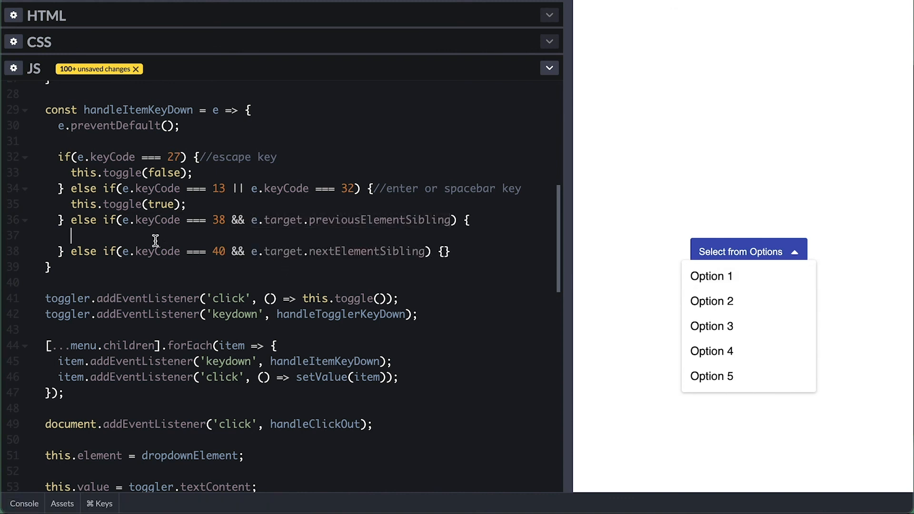
pyautogui.write('e.target.previousElementSibling.focus();')
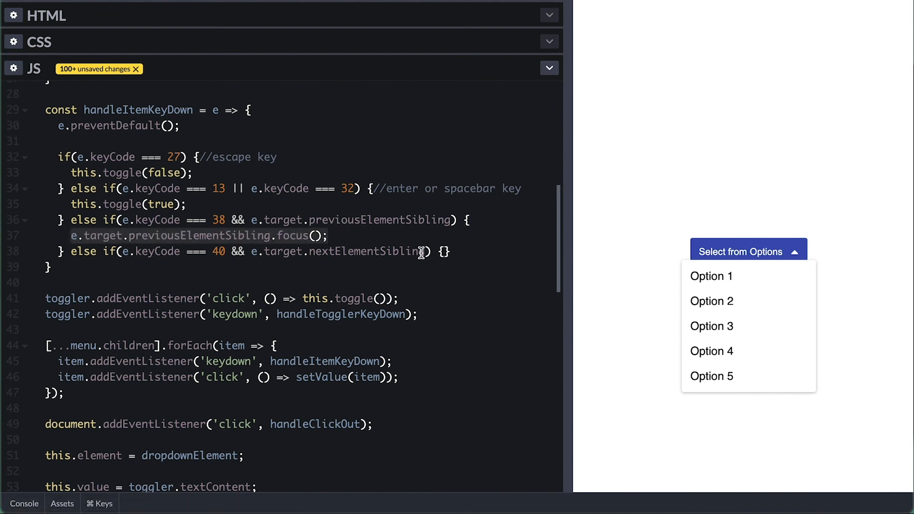
pyautogui.write('e.target.nextElementSibling.focus();')
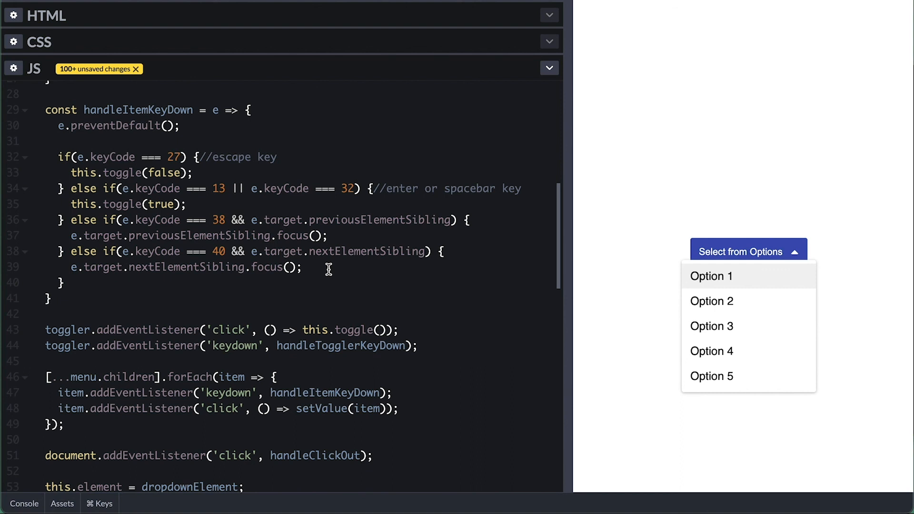
pyautogui.moveTo(309, 182)
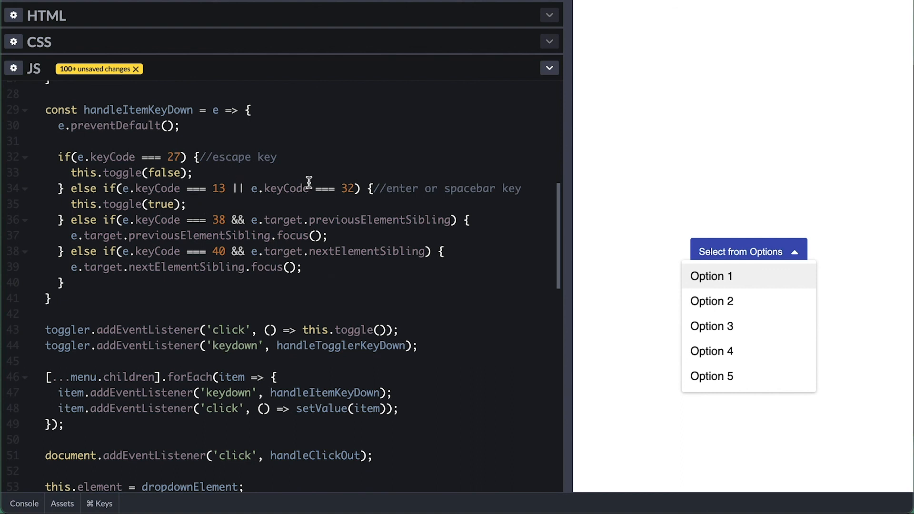